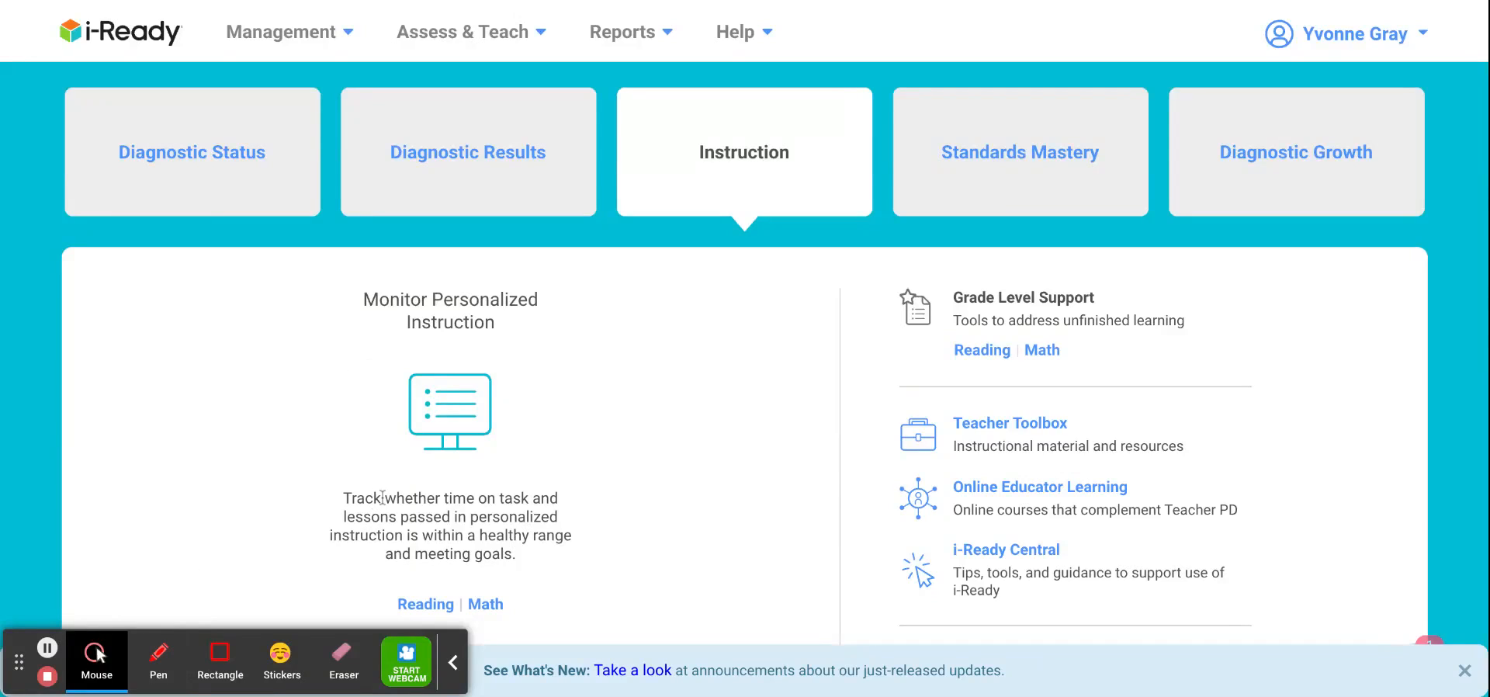
pyautogui.moveTo(537, 397)
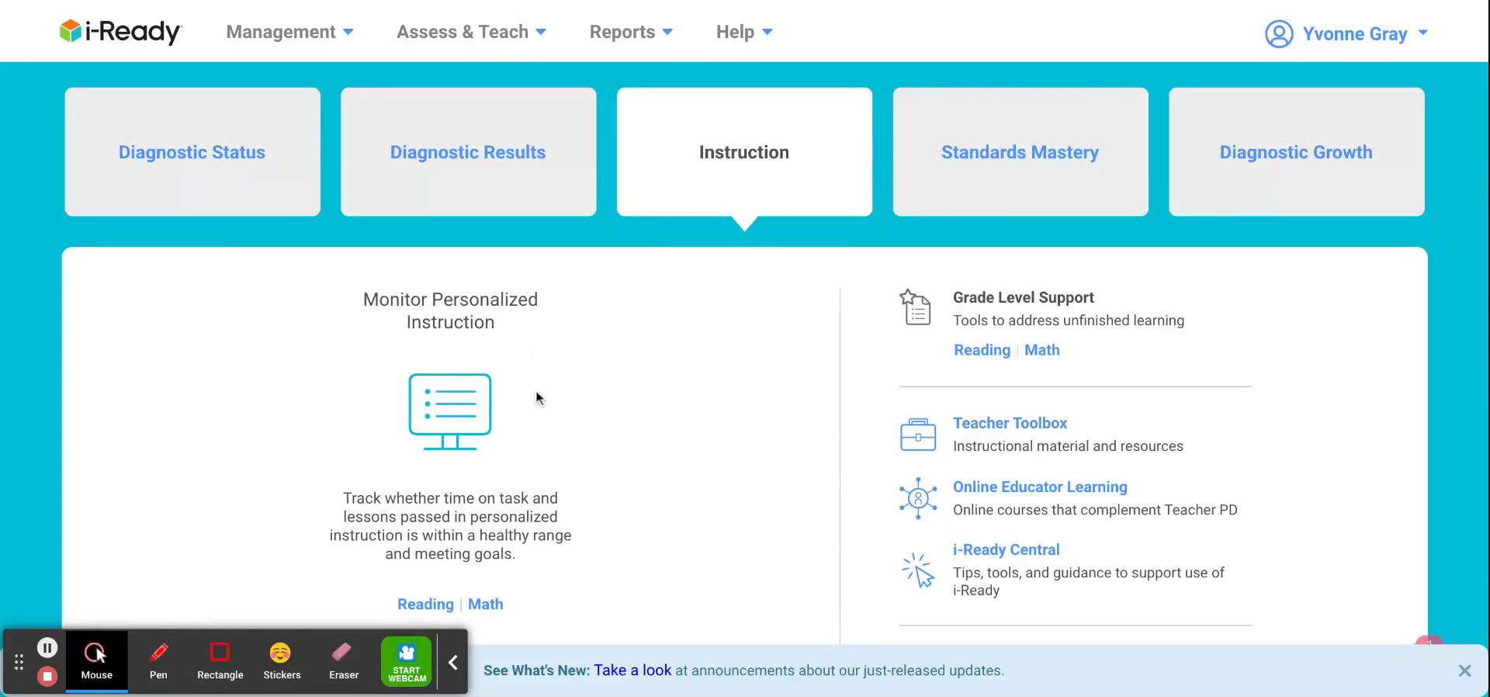
pyautogui.moveTo(541, 397)
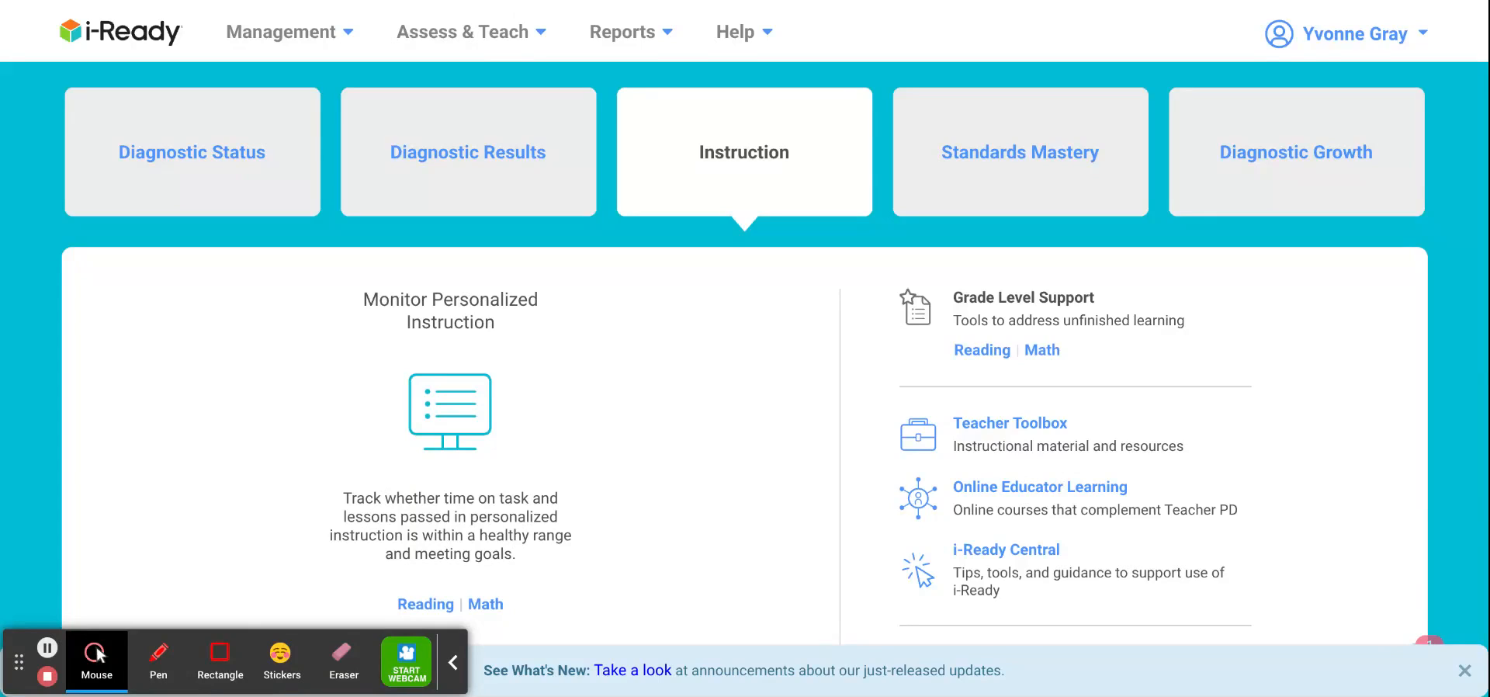
pyautogui.moveTo(546, 420)
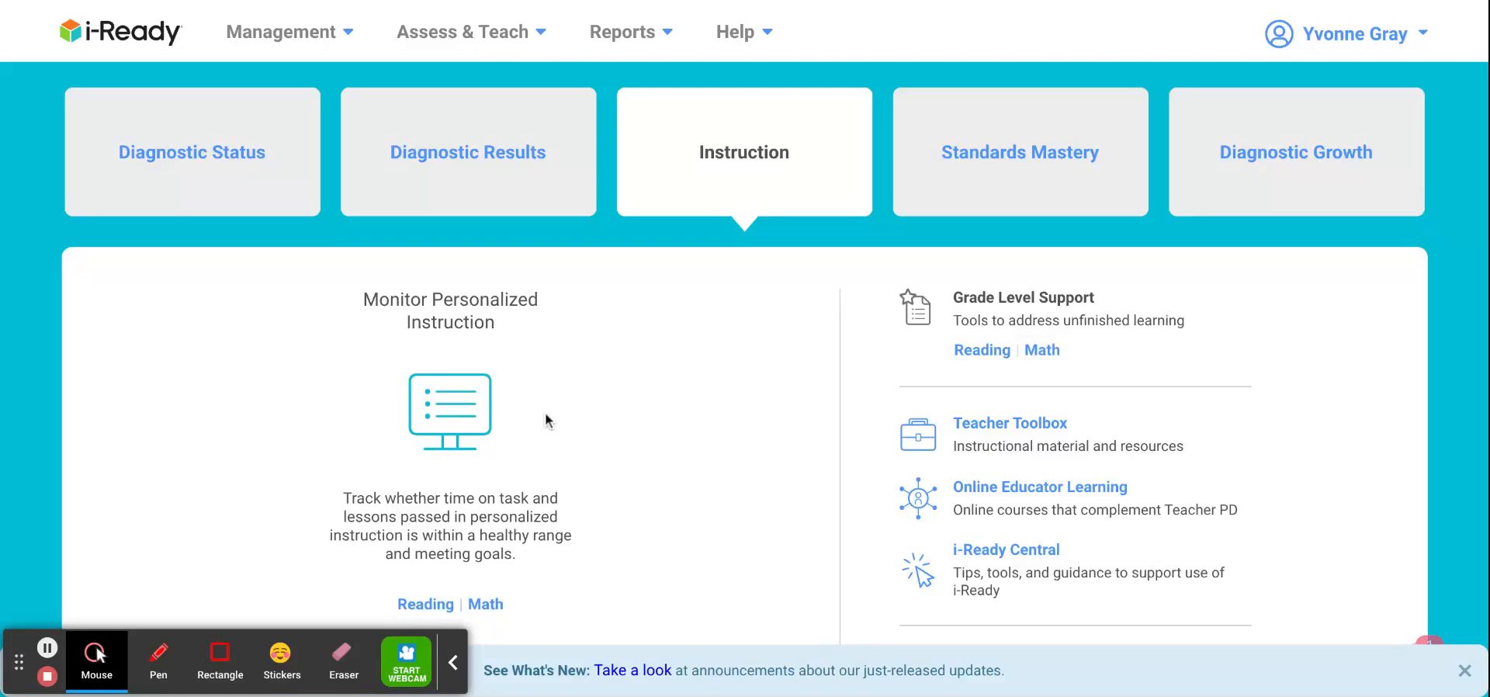
pyautogui.moveTo(554, 394)
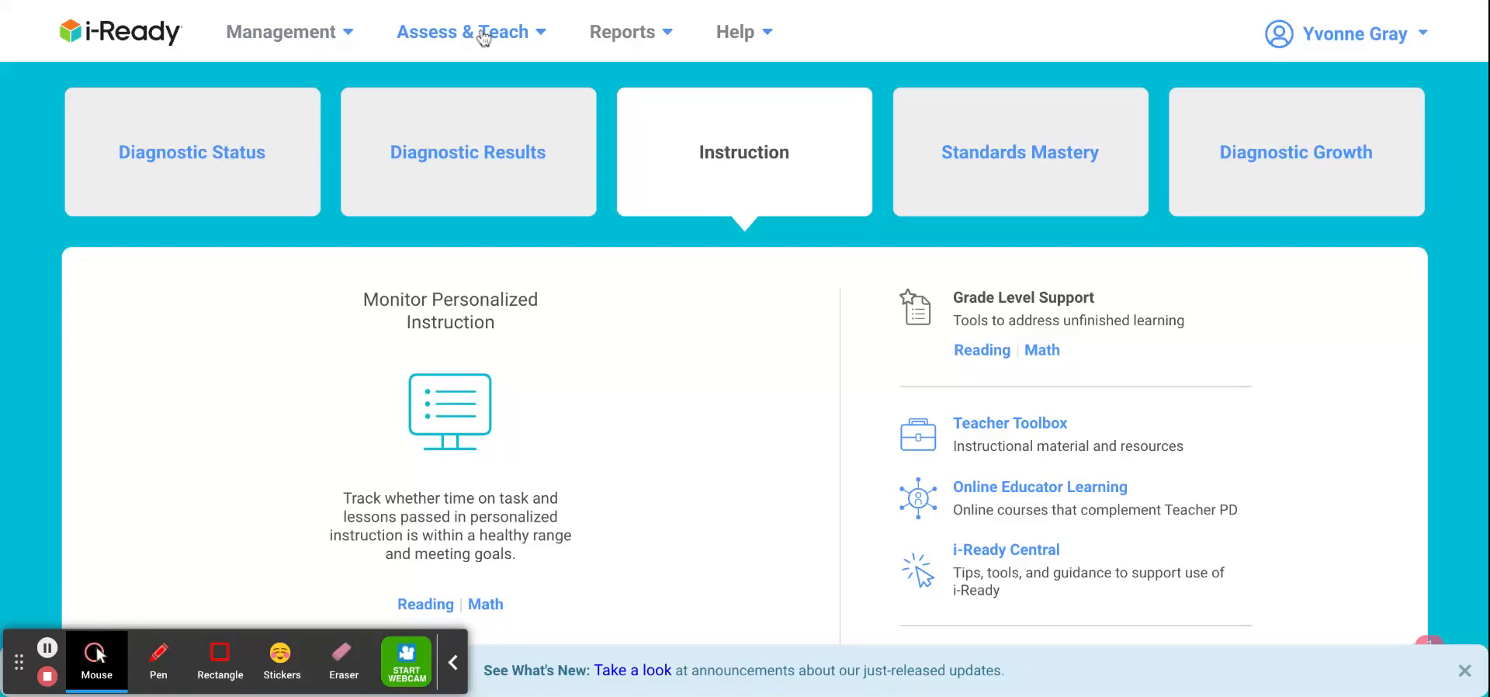
pyautogui.moveTo(498, 55)
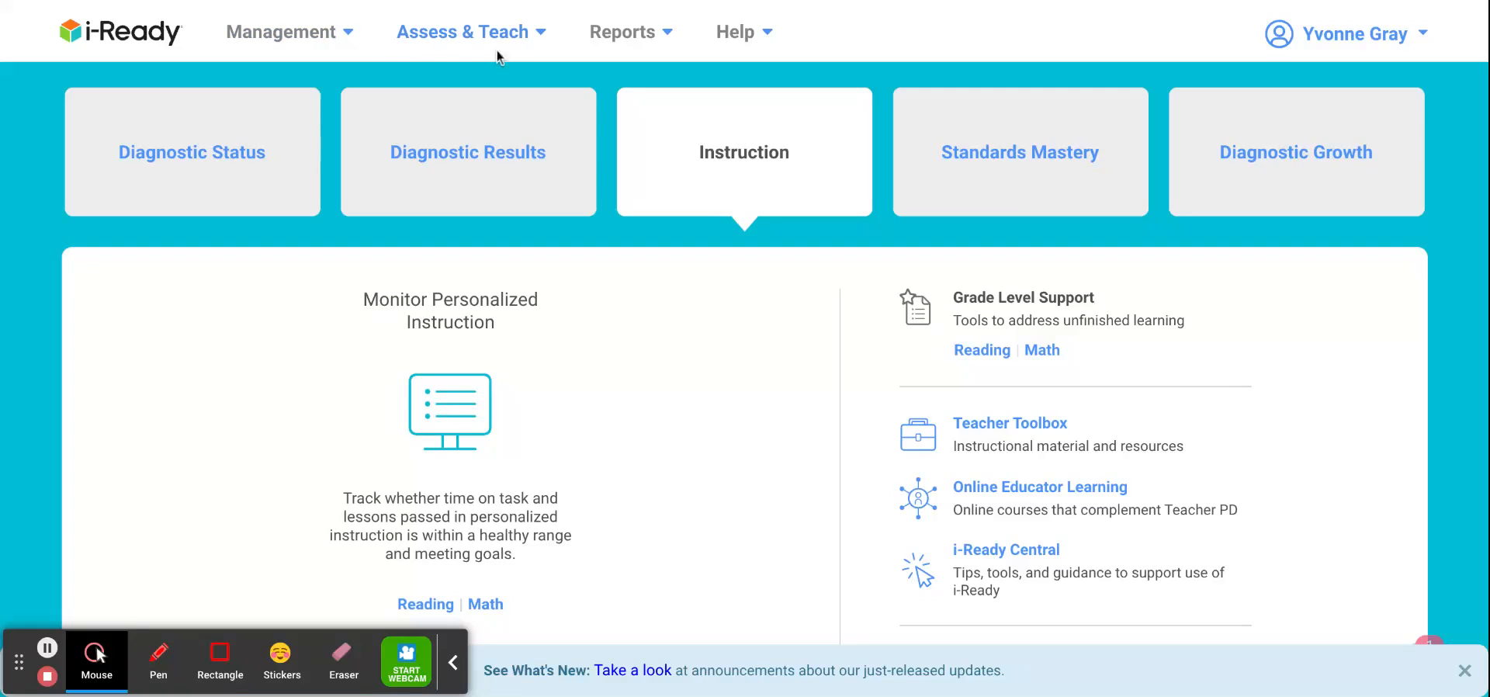
# Show the Instruction section of the Assess & Teach menu.
pyautogui.click(466, 31)
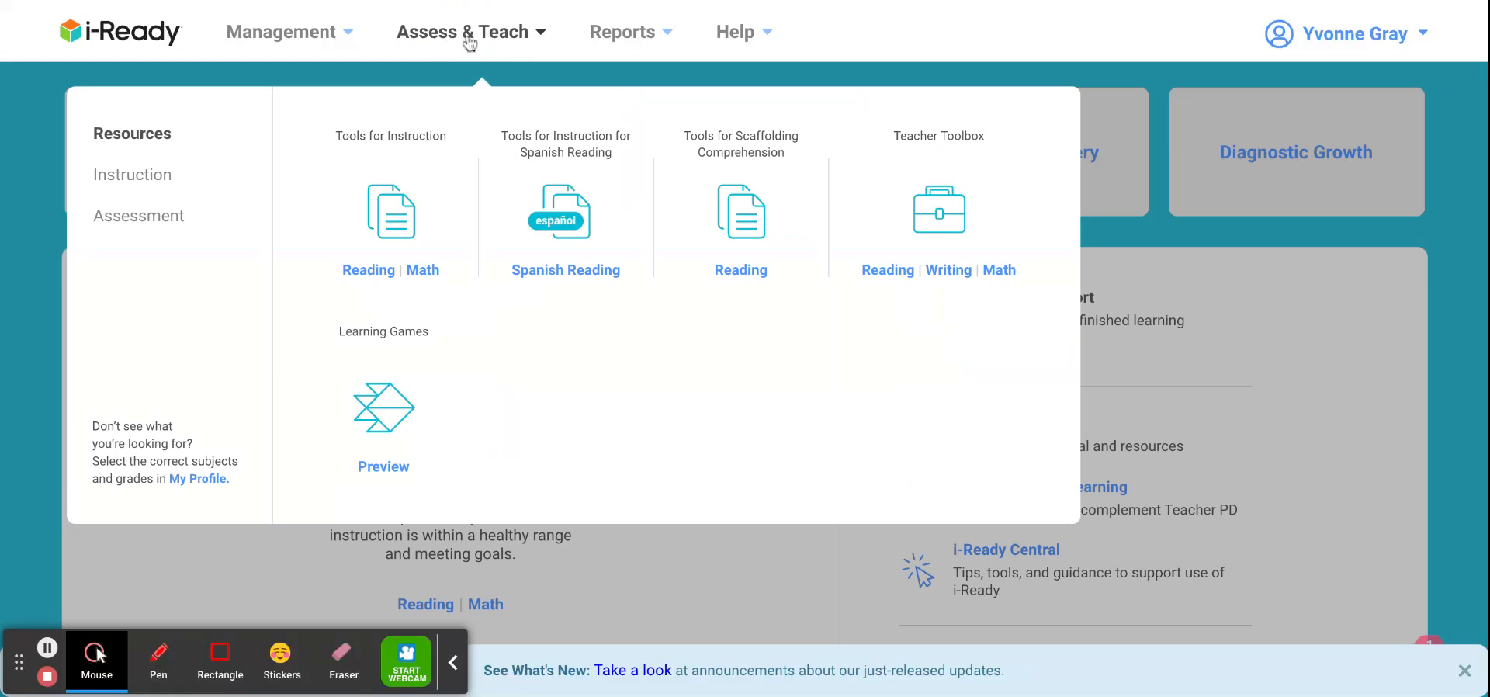
pyautogui.moveTo(511, 40)
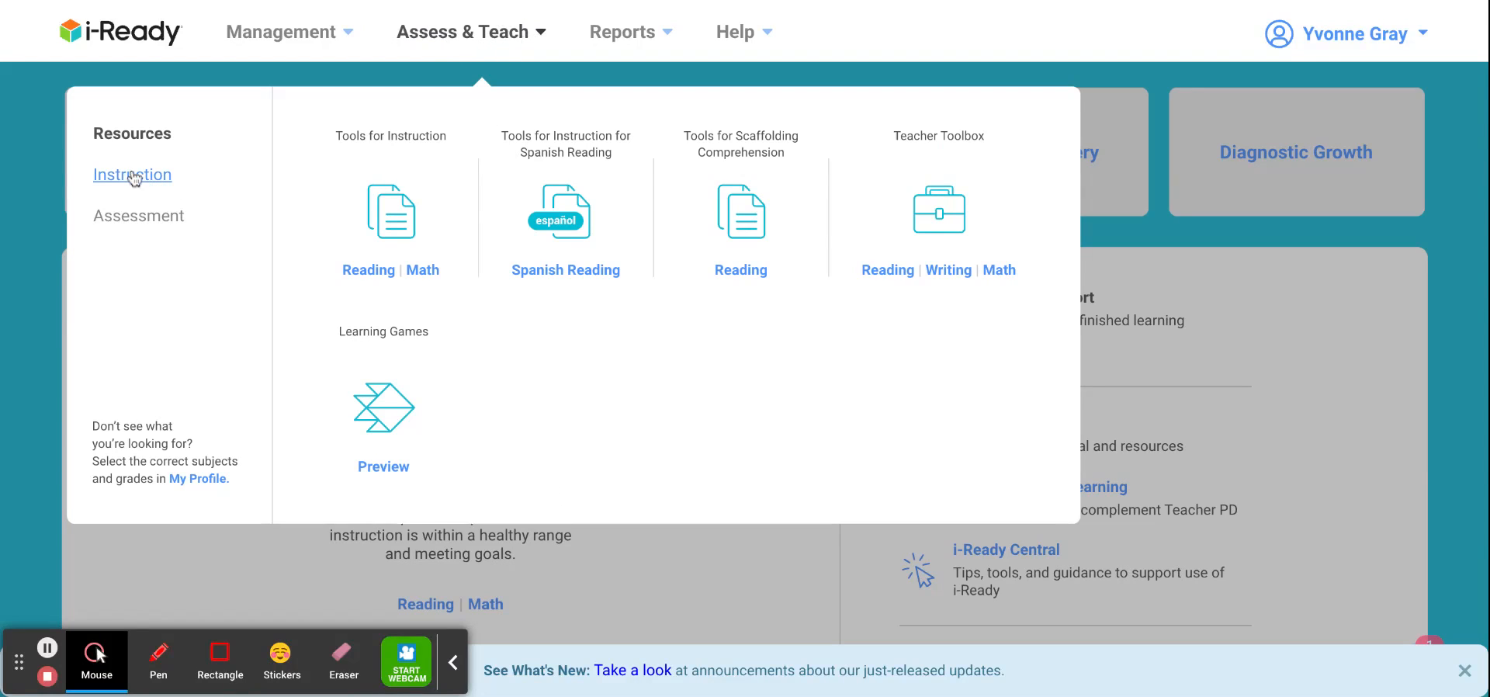
pyautogui.click(132, 174)
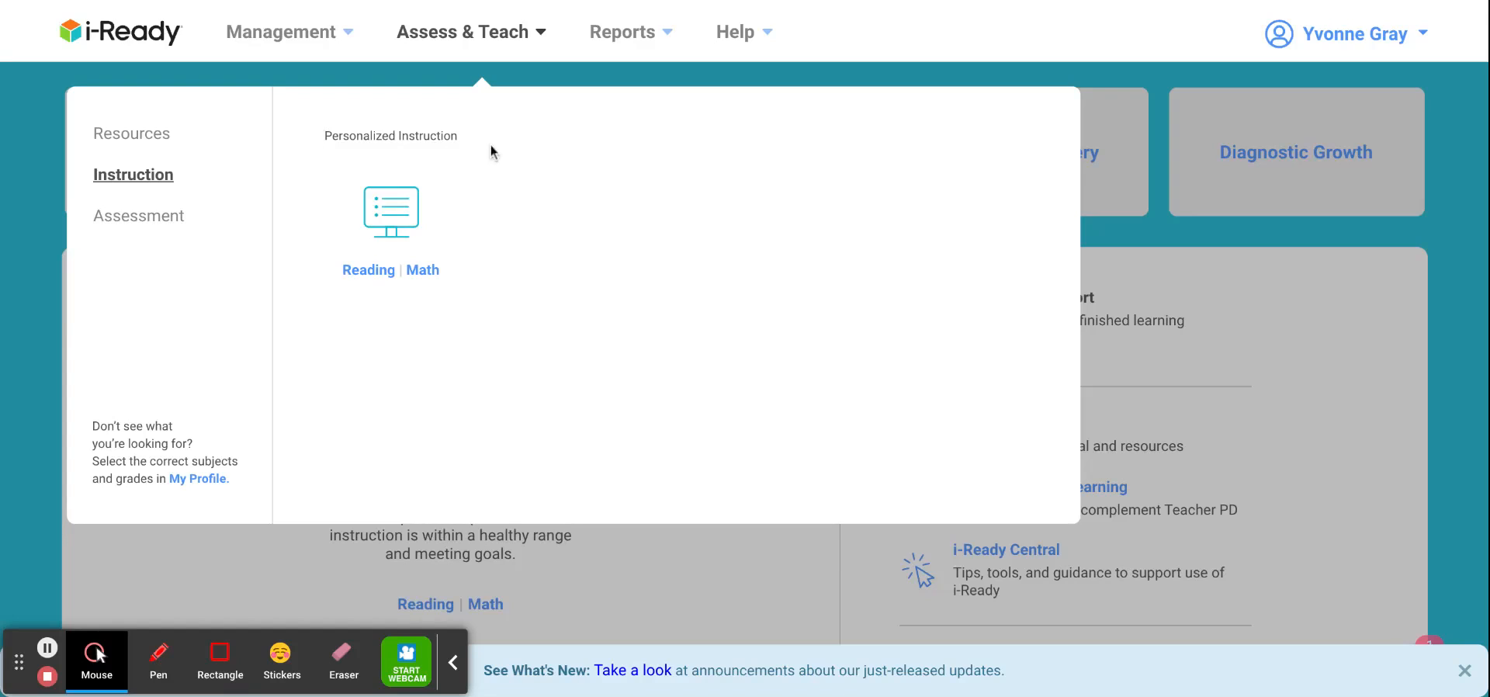
pyautogui.moveTo(335, 166)
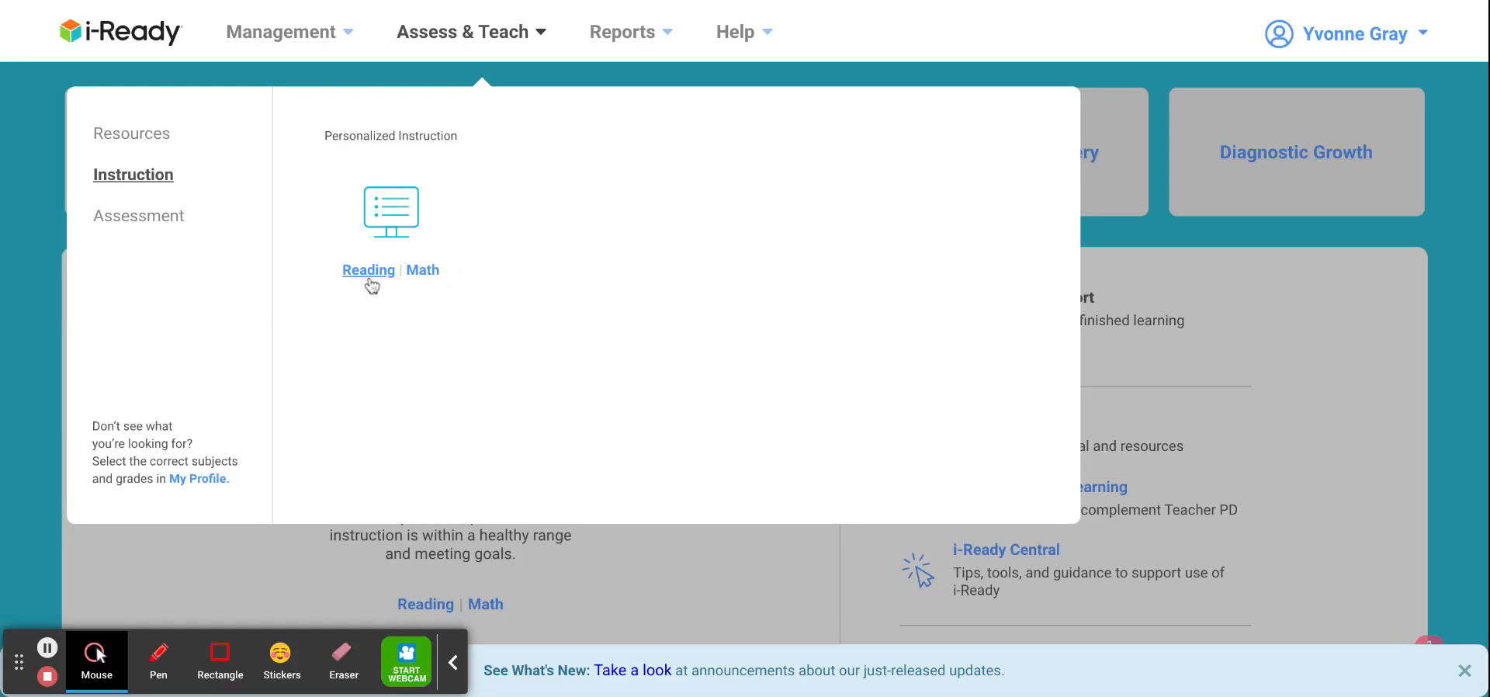
# Choose Reading under Personalized Instruction.
pyautogui.click(369, 270)
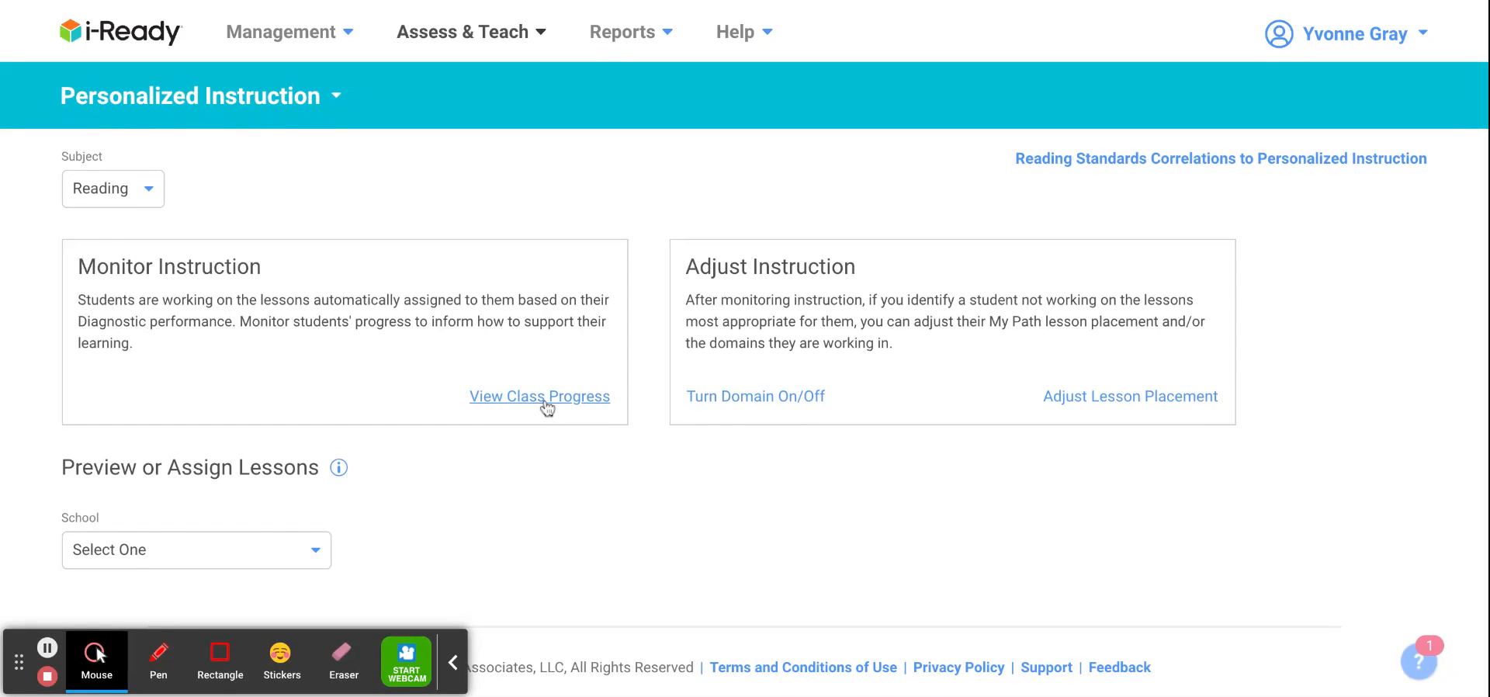
pyautogui.moveTo(890, 524)
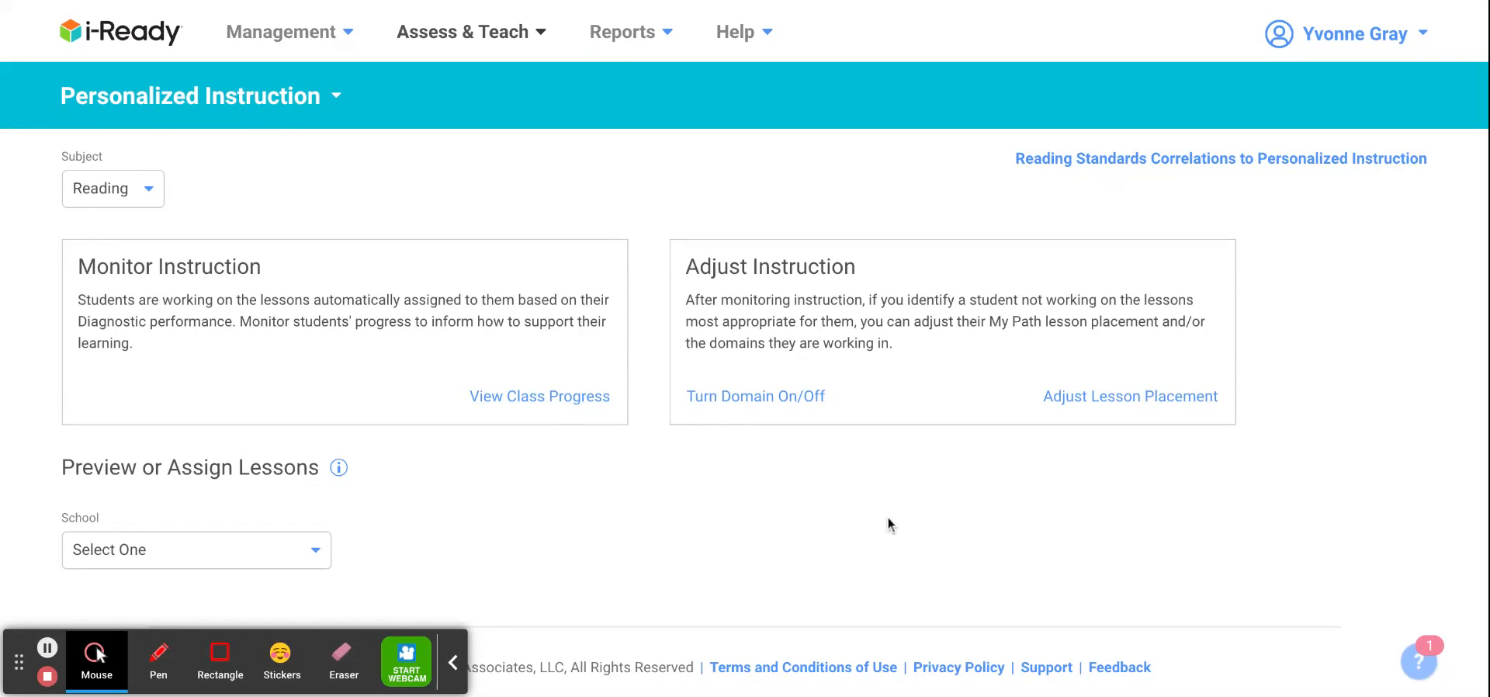
pyautogui.moveTo(819, 434)
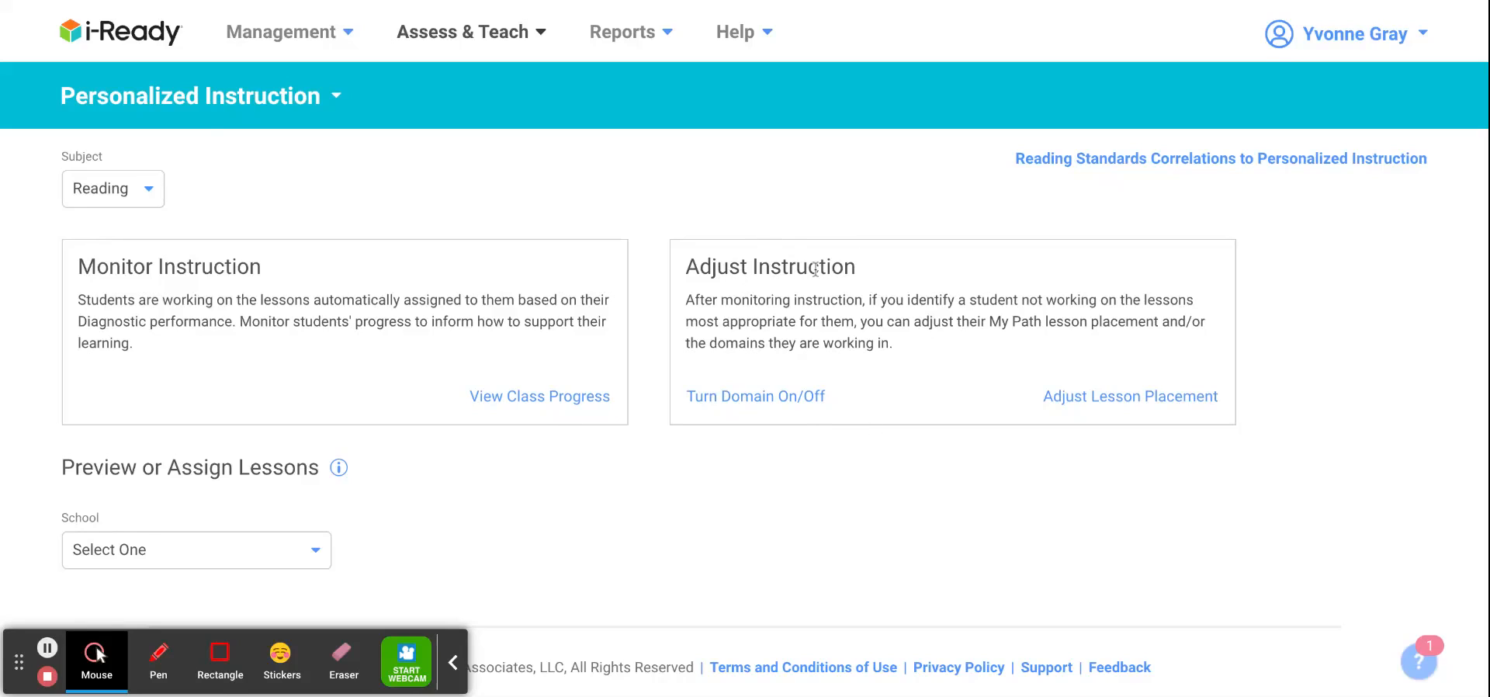
pyautogui.moveTo(1129, 397)
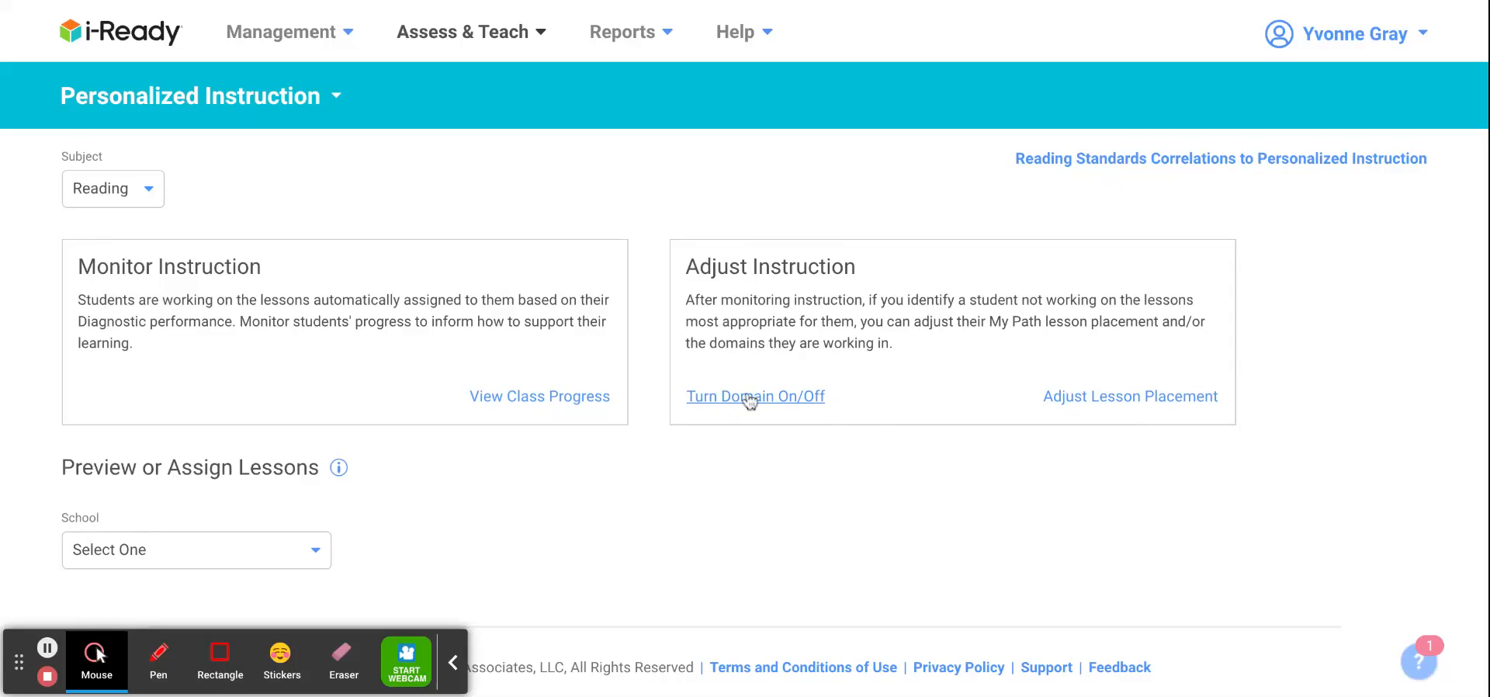
pyautogui.moveTo(775, 410)
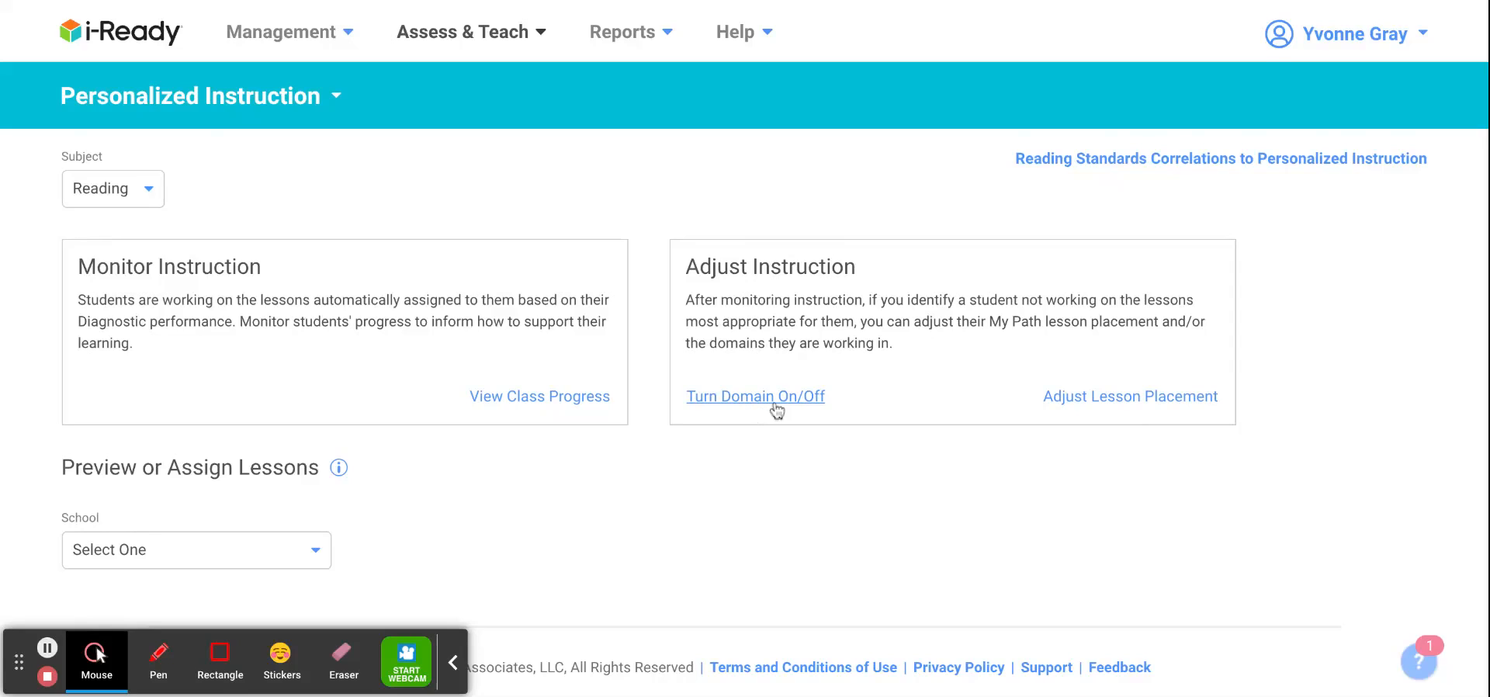
pyautogui.moveTo(1129, 396)
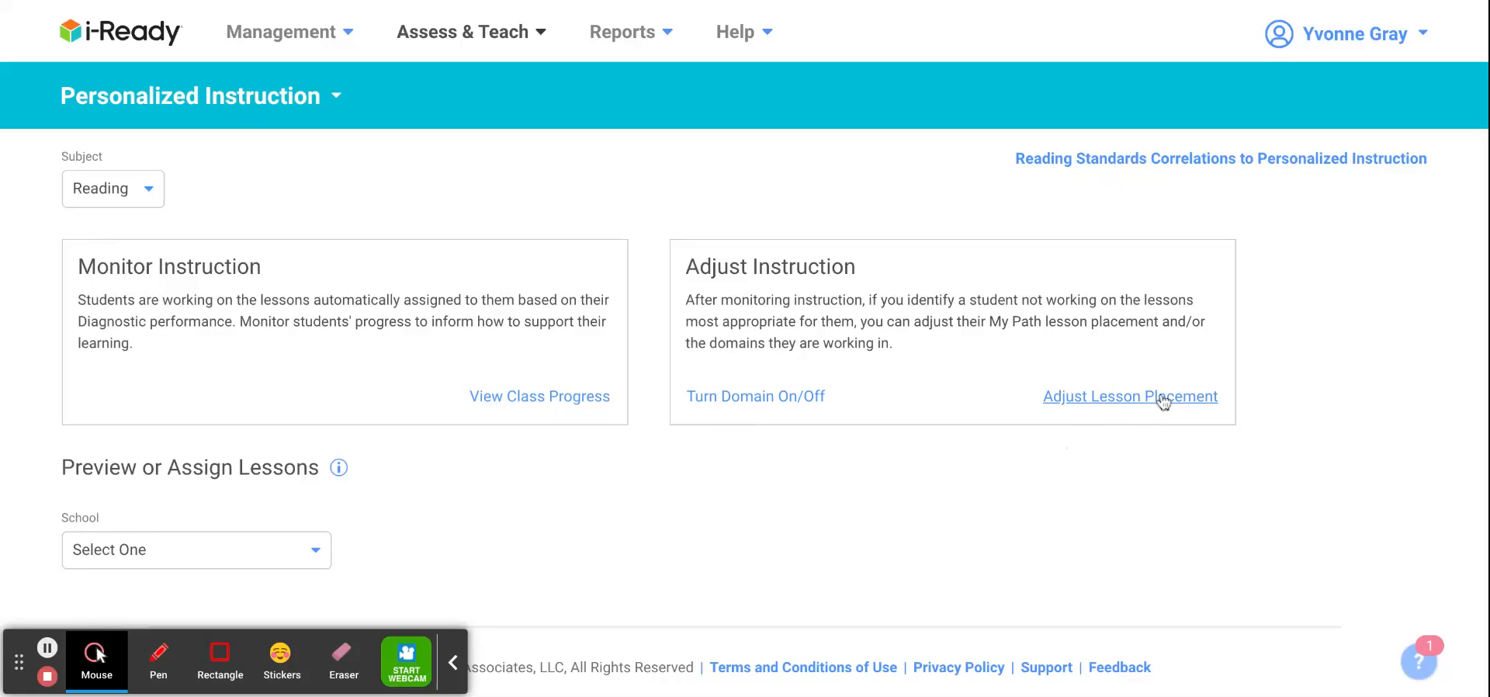
pyautogui.moveTo(1130, 400)
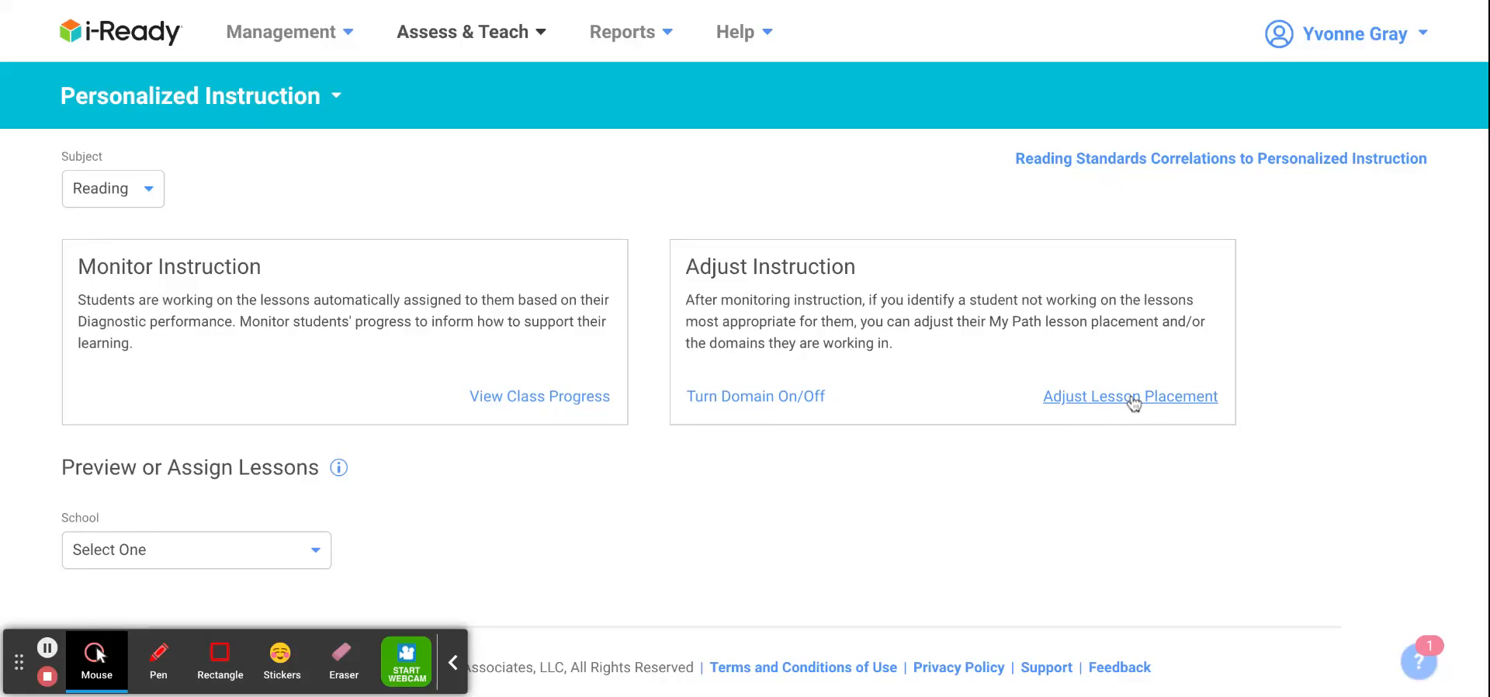
pyautogui.click(1130, 396)
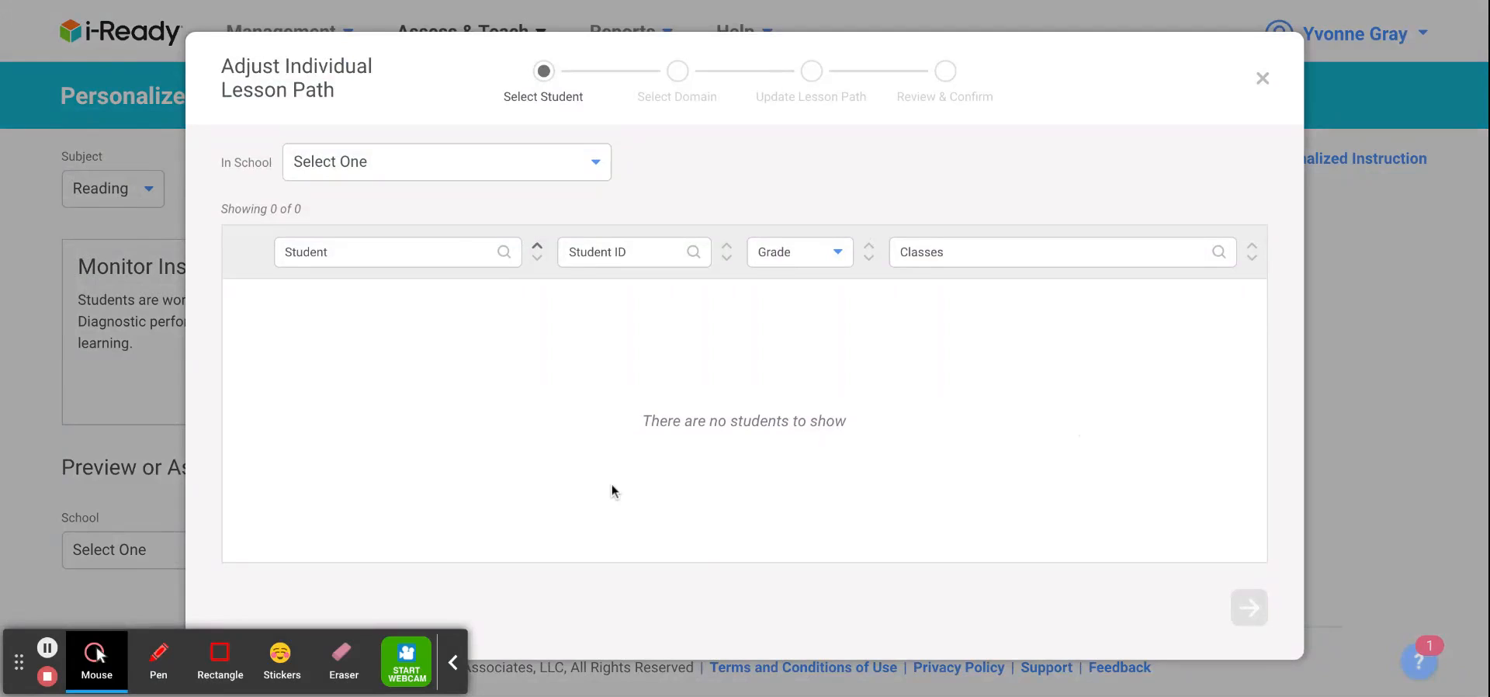
pyautogui.click(445, 161)
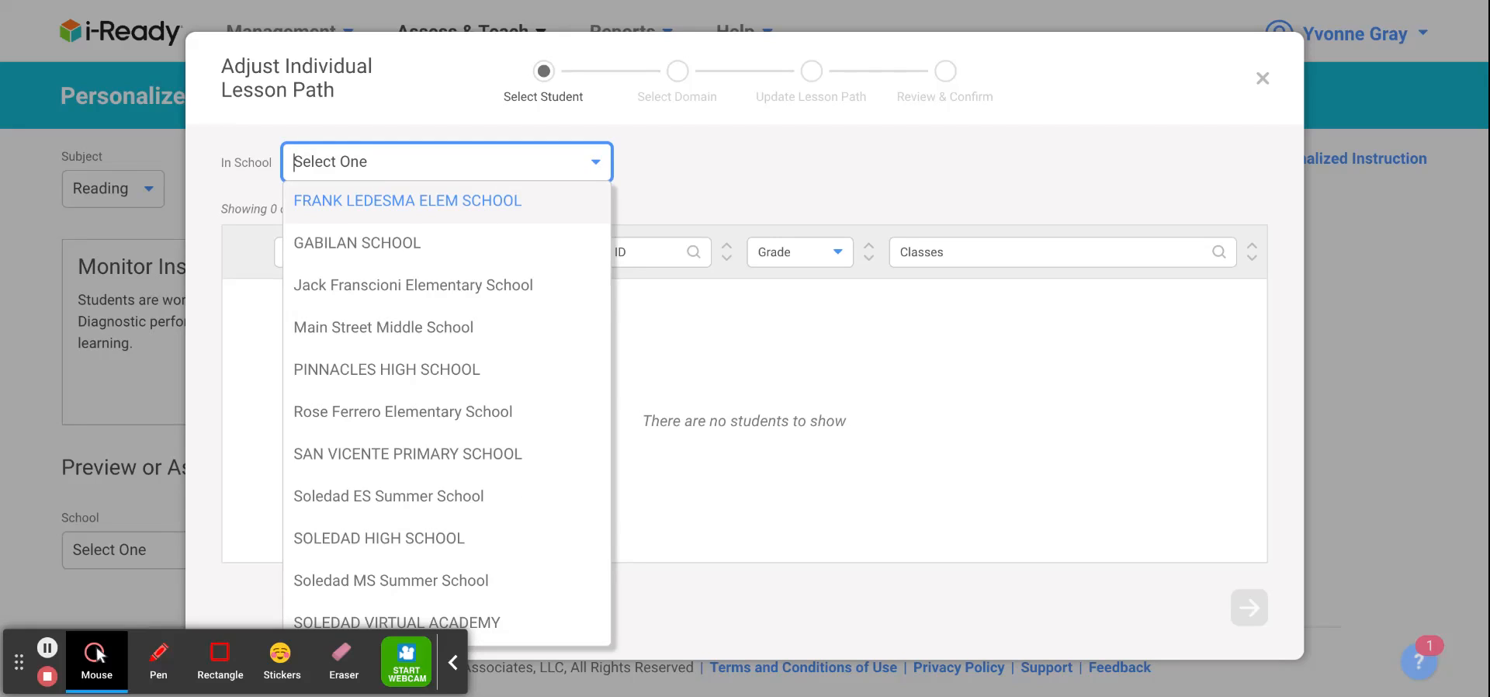
pyautogui.click(396, 623)
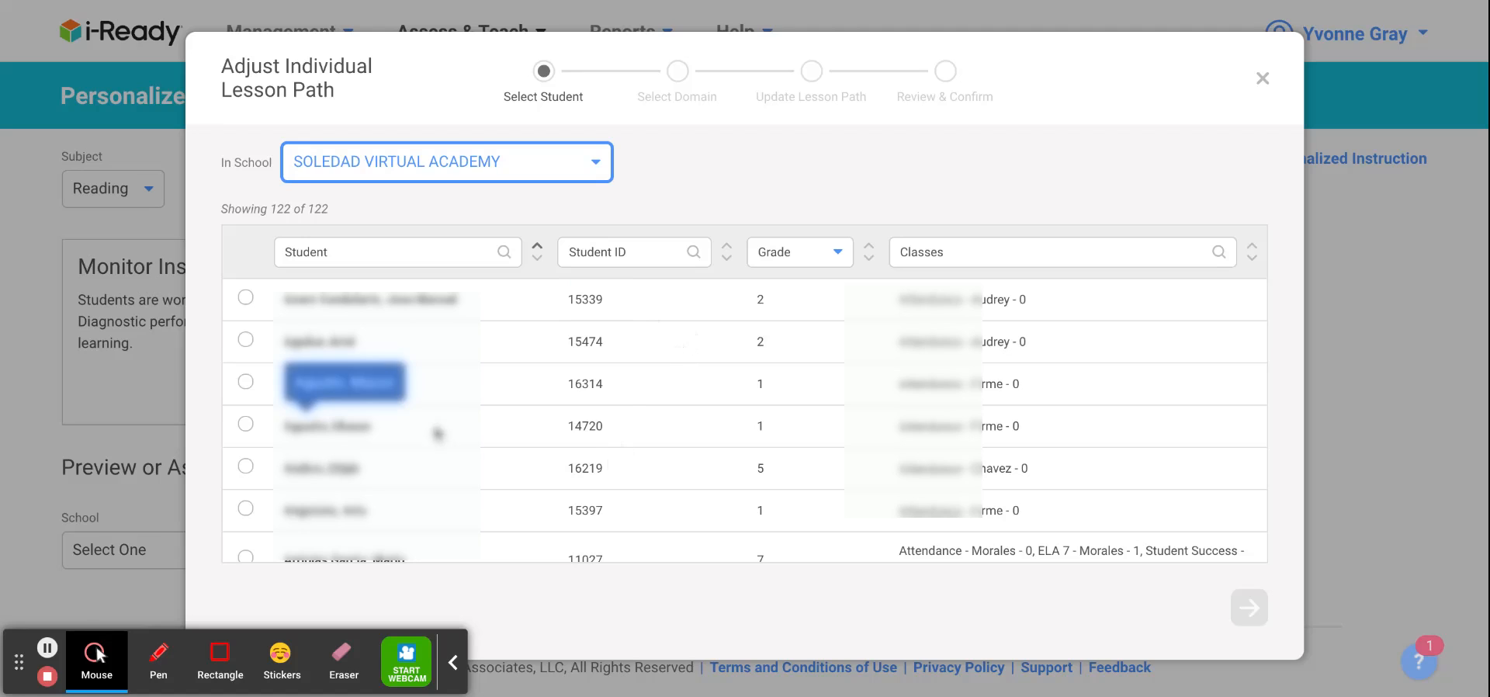
pyautogui.click(245, 341)
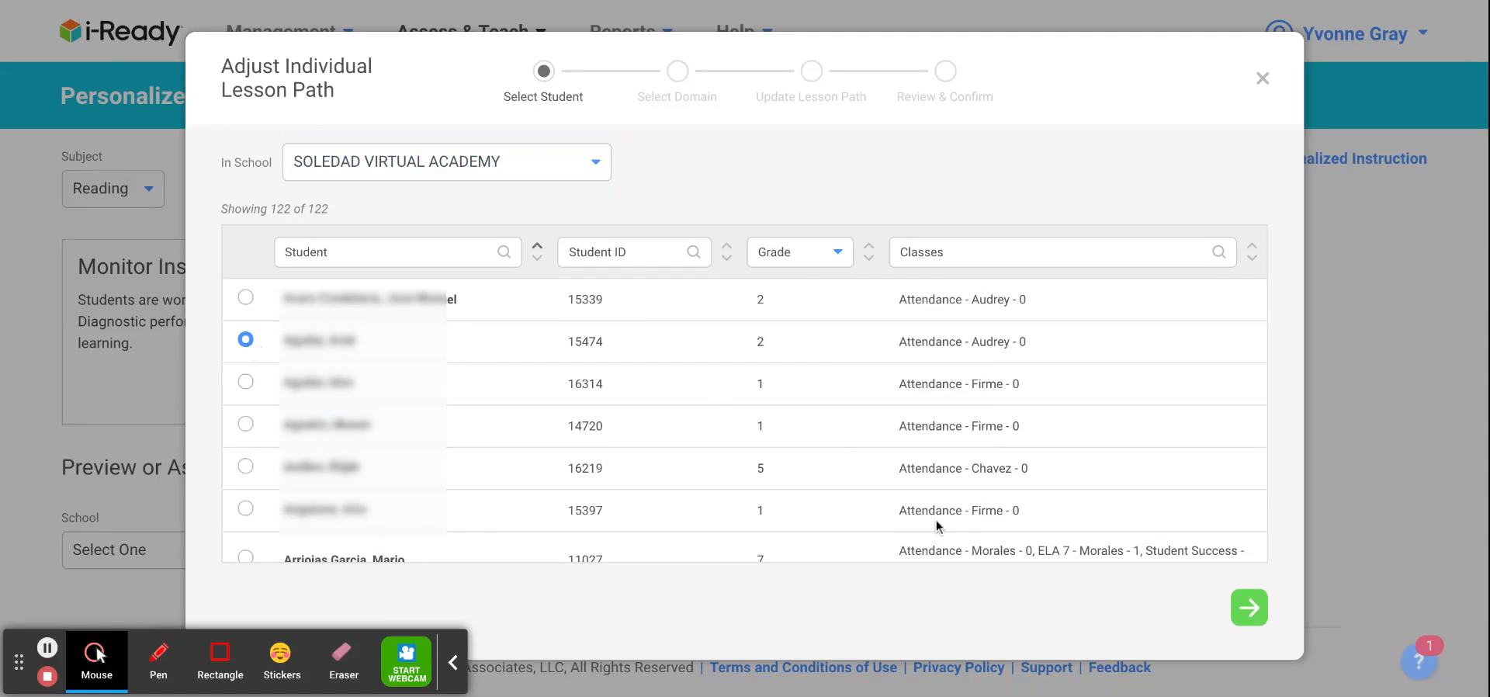
# Pick the Phonological Awareness domain and continue to its Update Lesson Path table.
pyautogui.click(1249, 607)
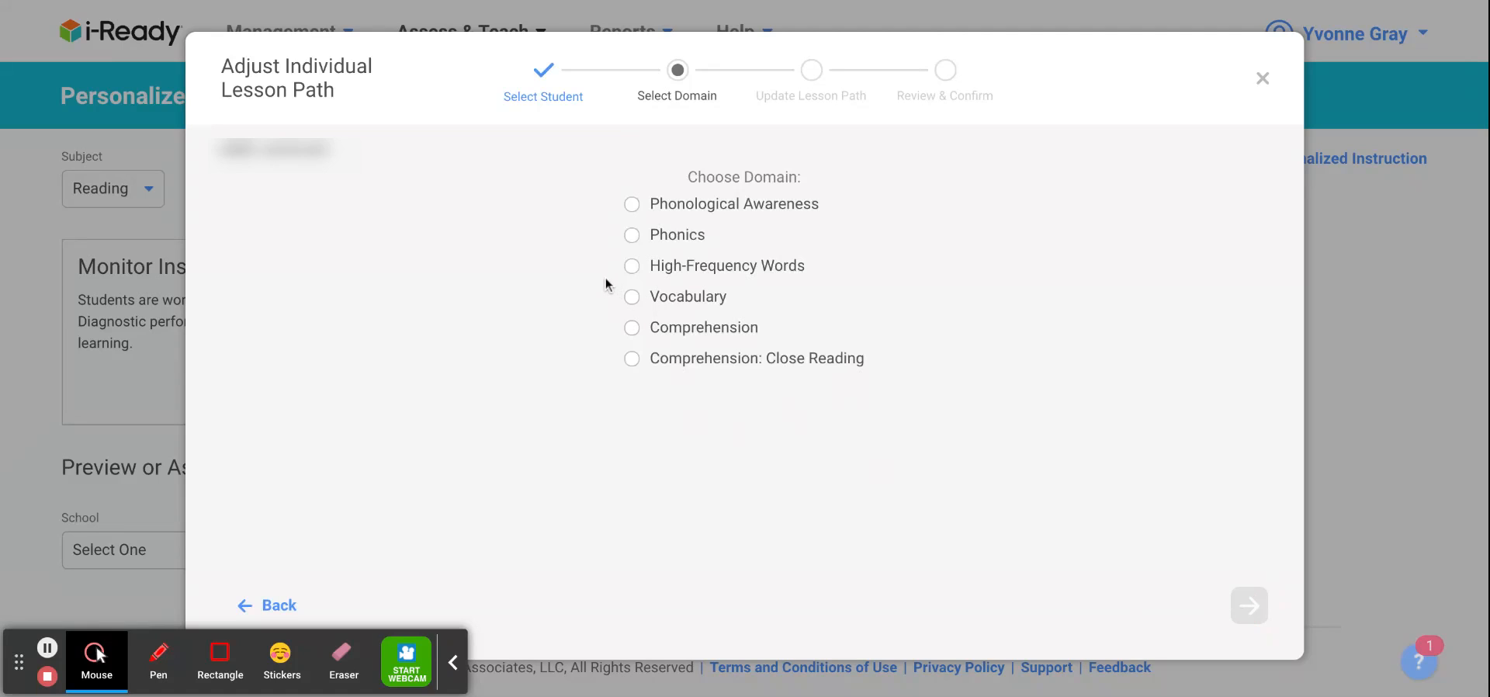
pyautogui.moveTo(634, 219)
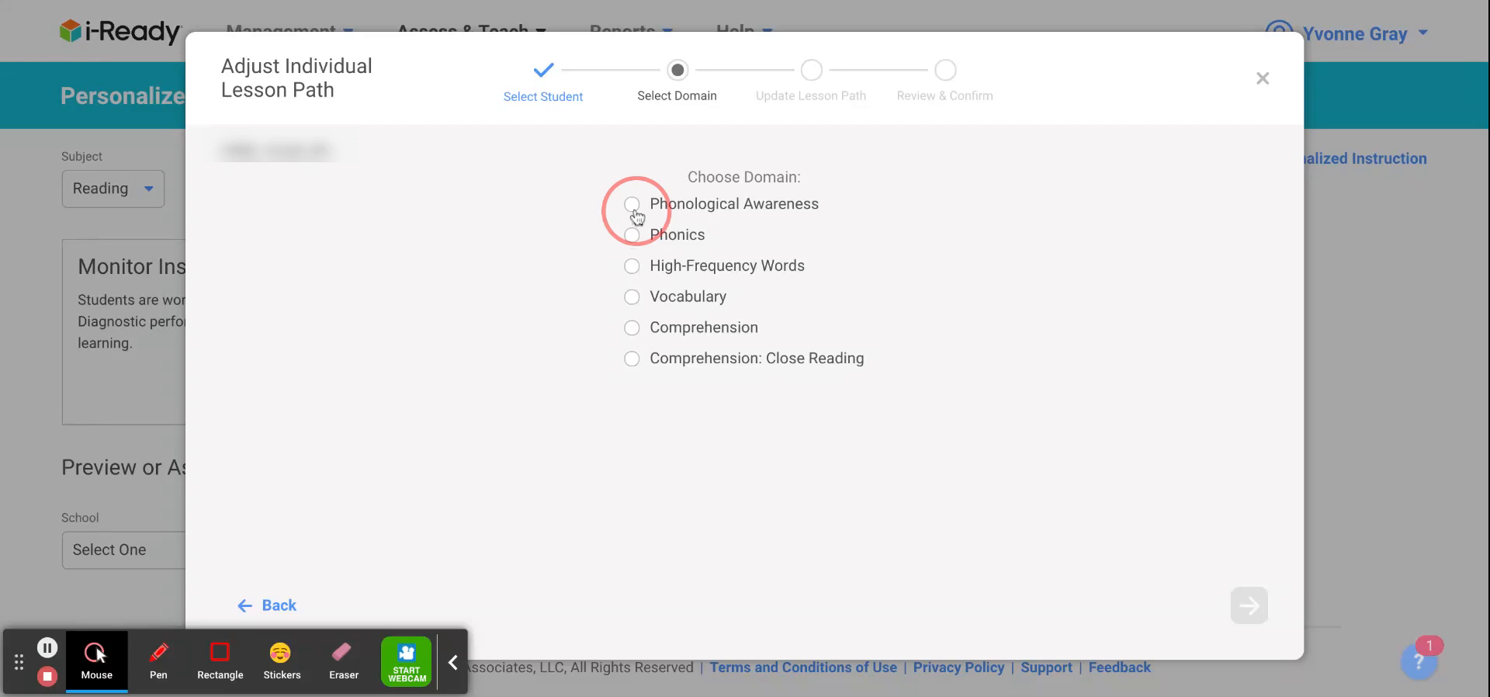
pyautogui.click(631, 203)
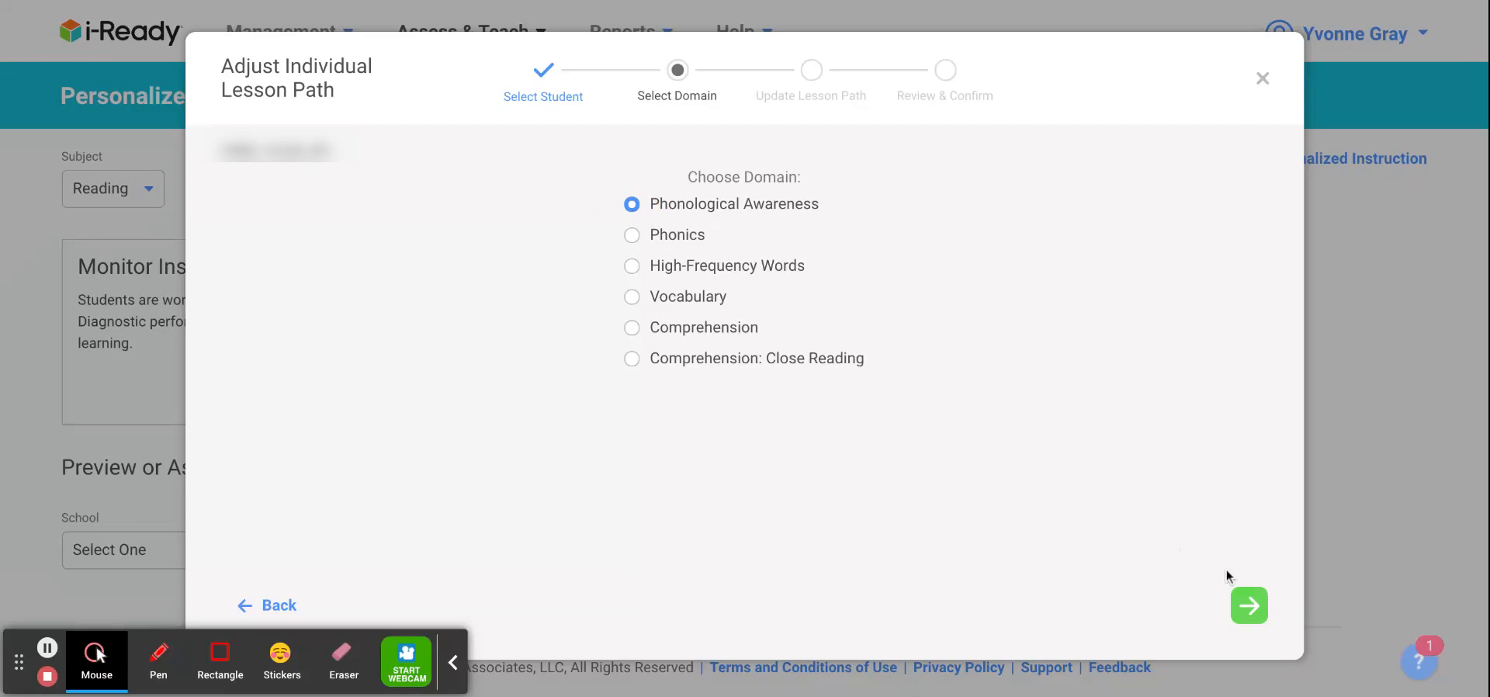
pyautogui.click(1248, 605)
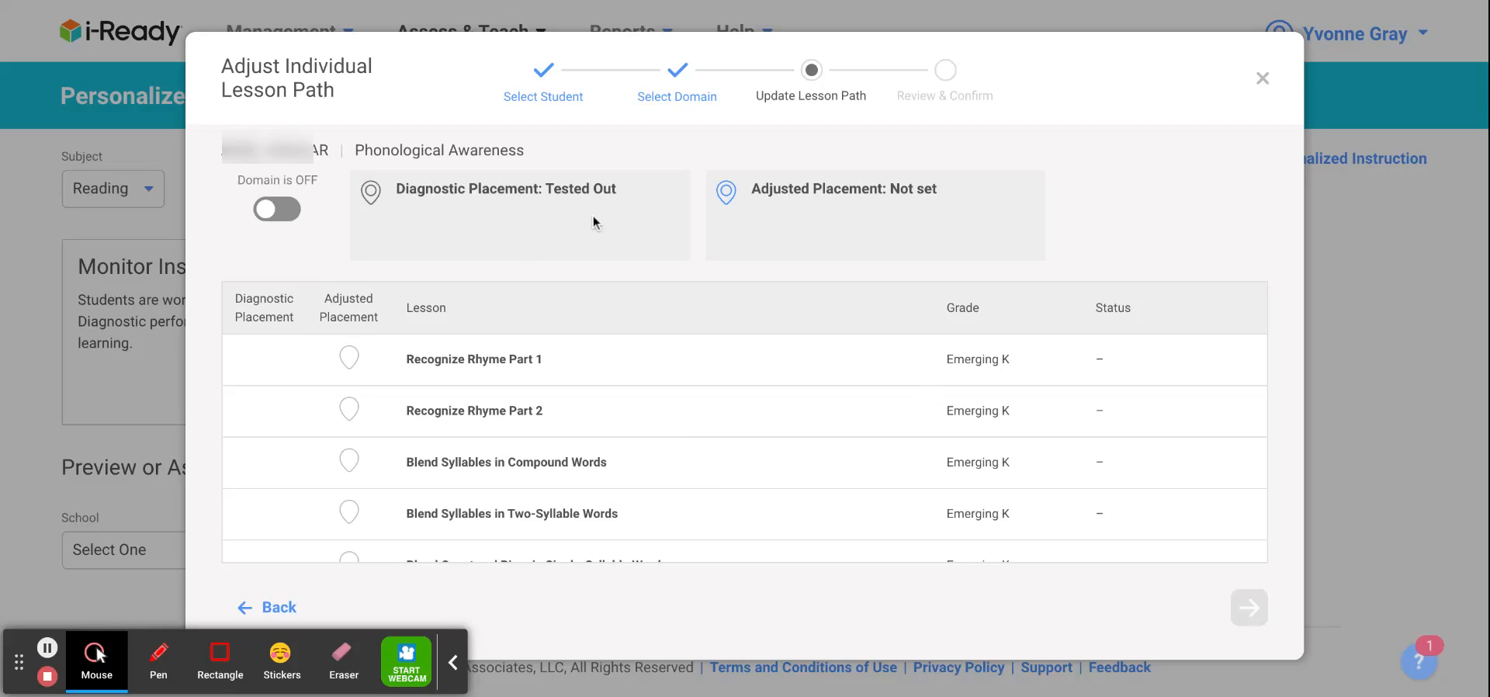
pyautogui.moveTo(434, 220)
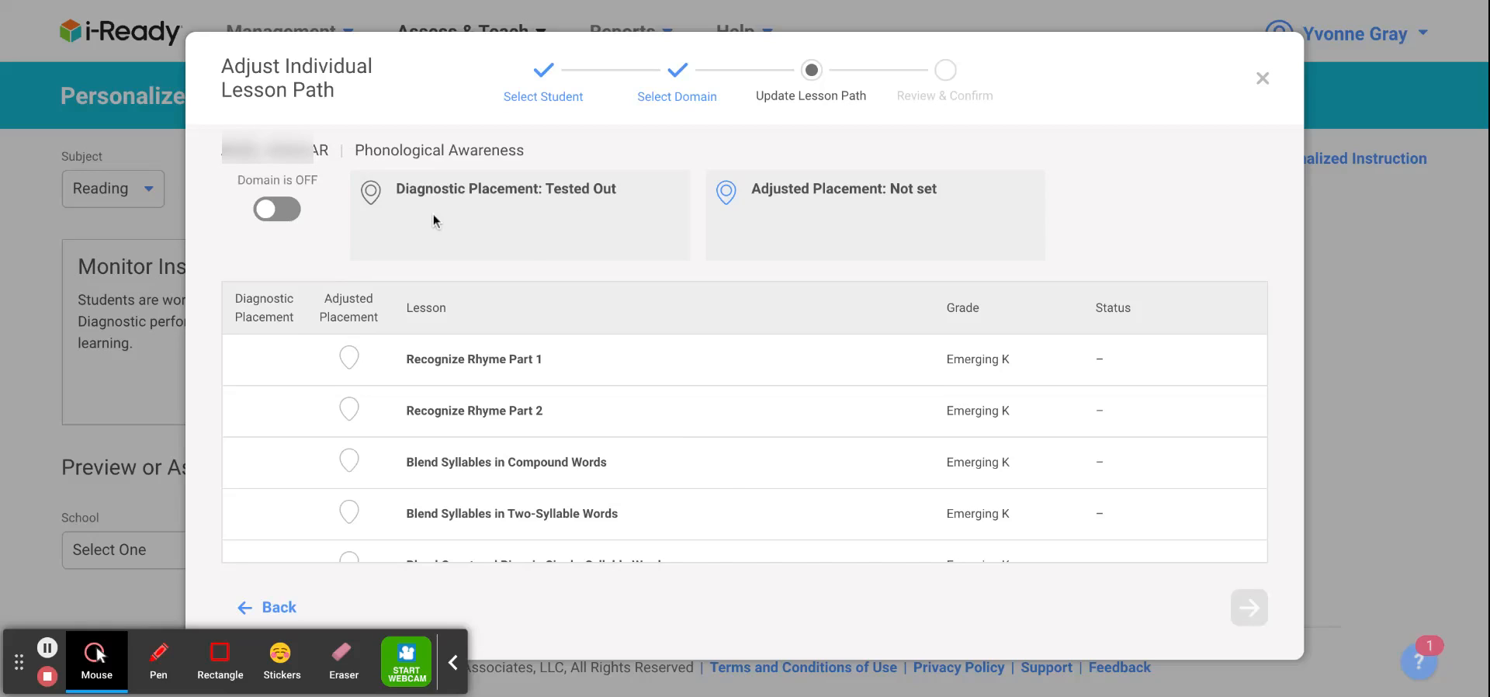
pyautogui.moveTo(559, 207)
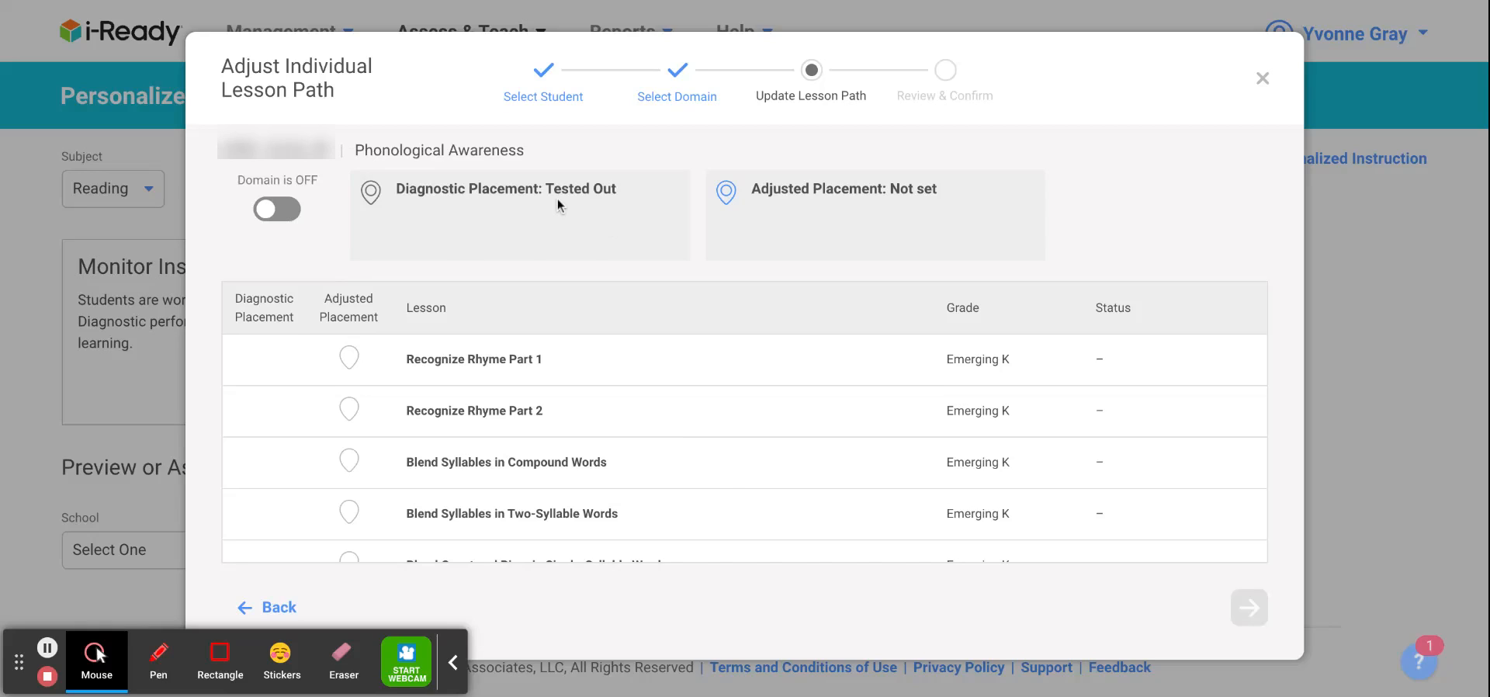
pyautogui.moveTo(623, 321)
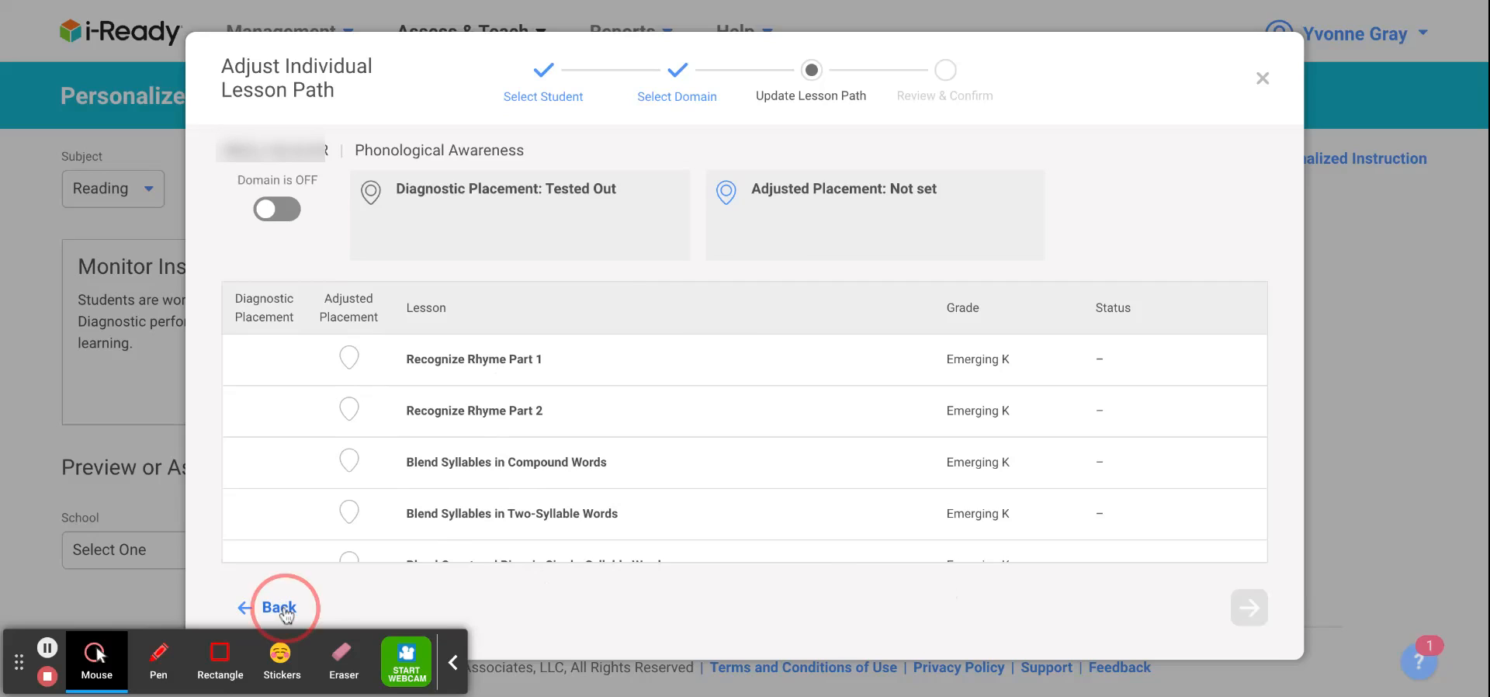
# Go back, select Comprehension as the domain, and continue to its Grade K lessons.
pyautogui.click(278, 607)
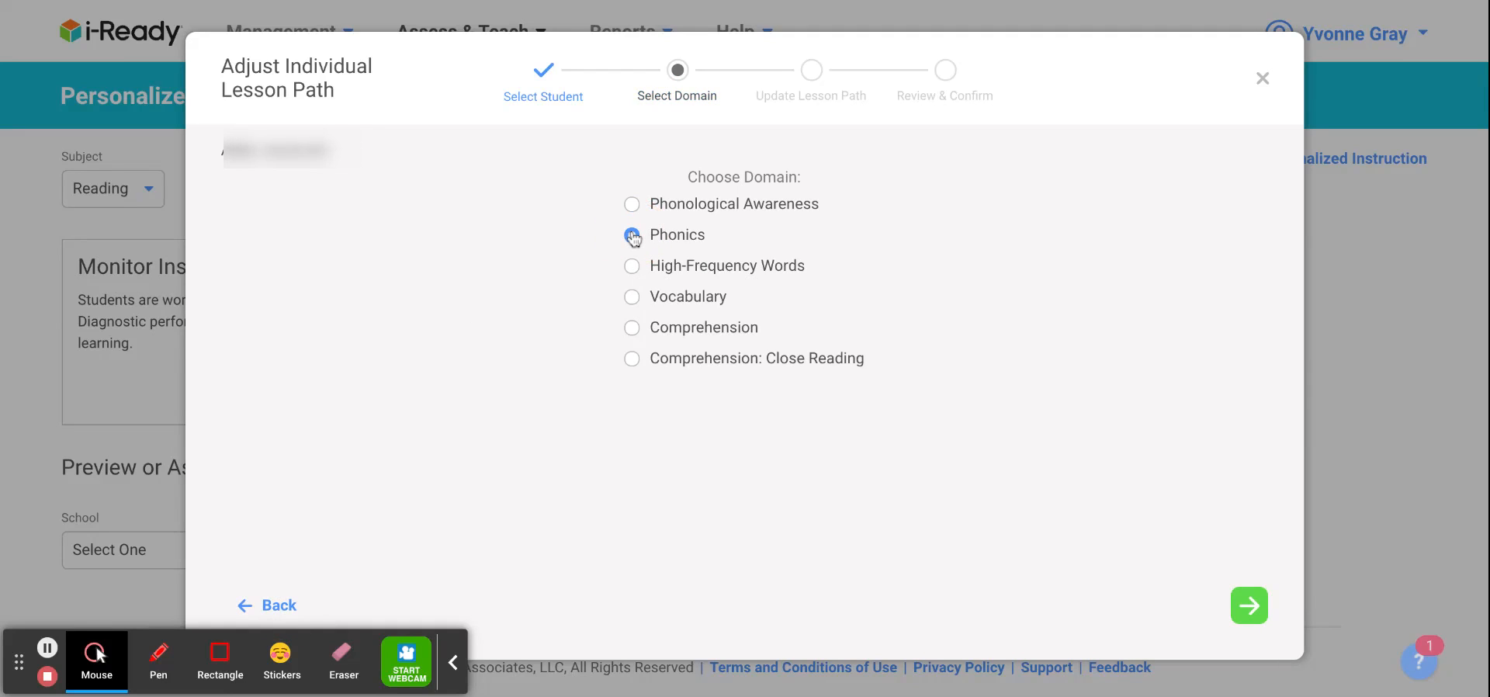
pyautogui.click(631, 235)
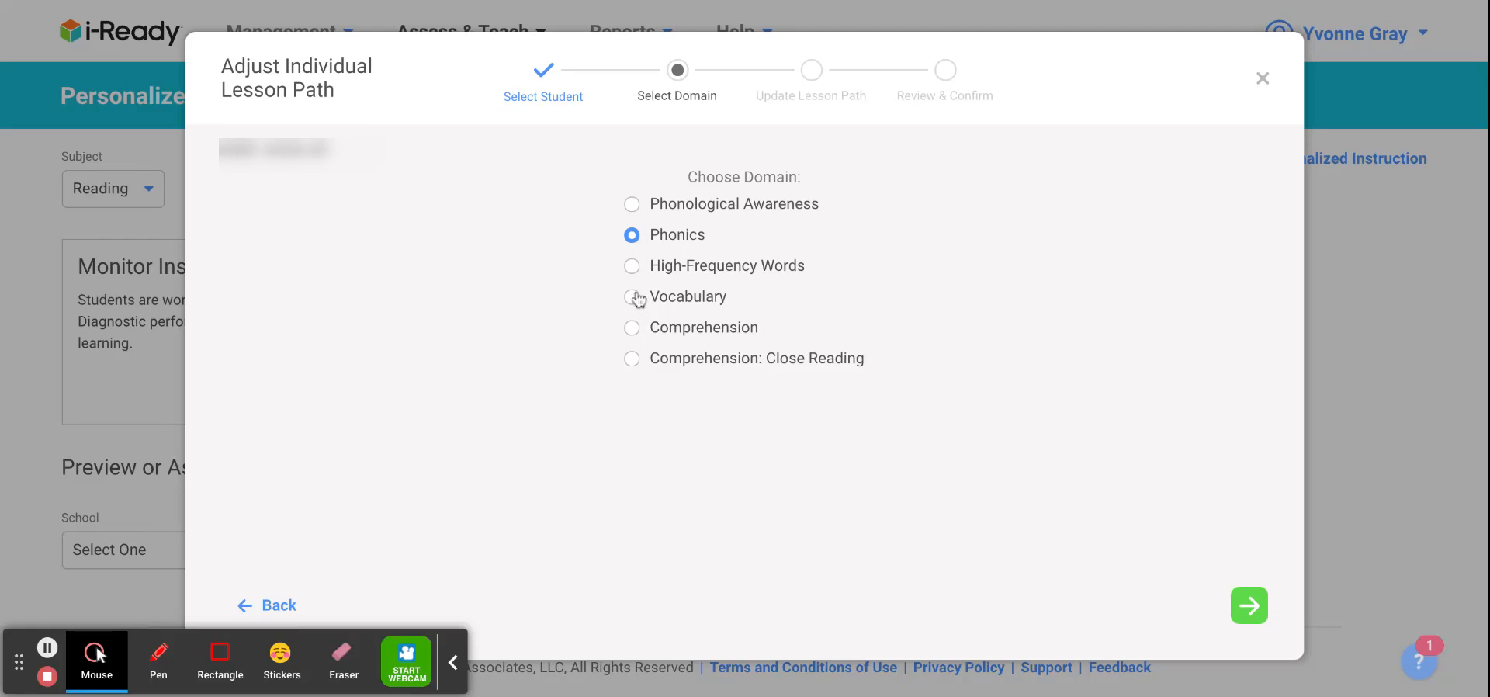
pyautogui.click(631, 327)
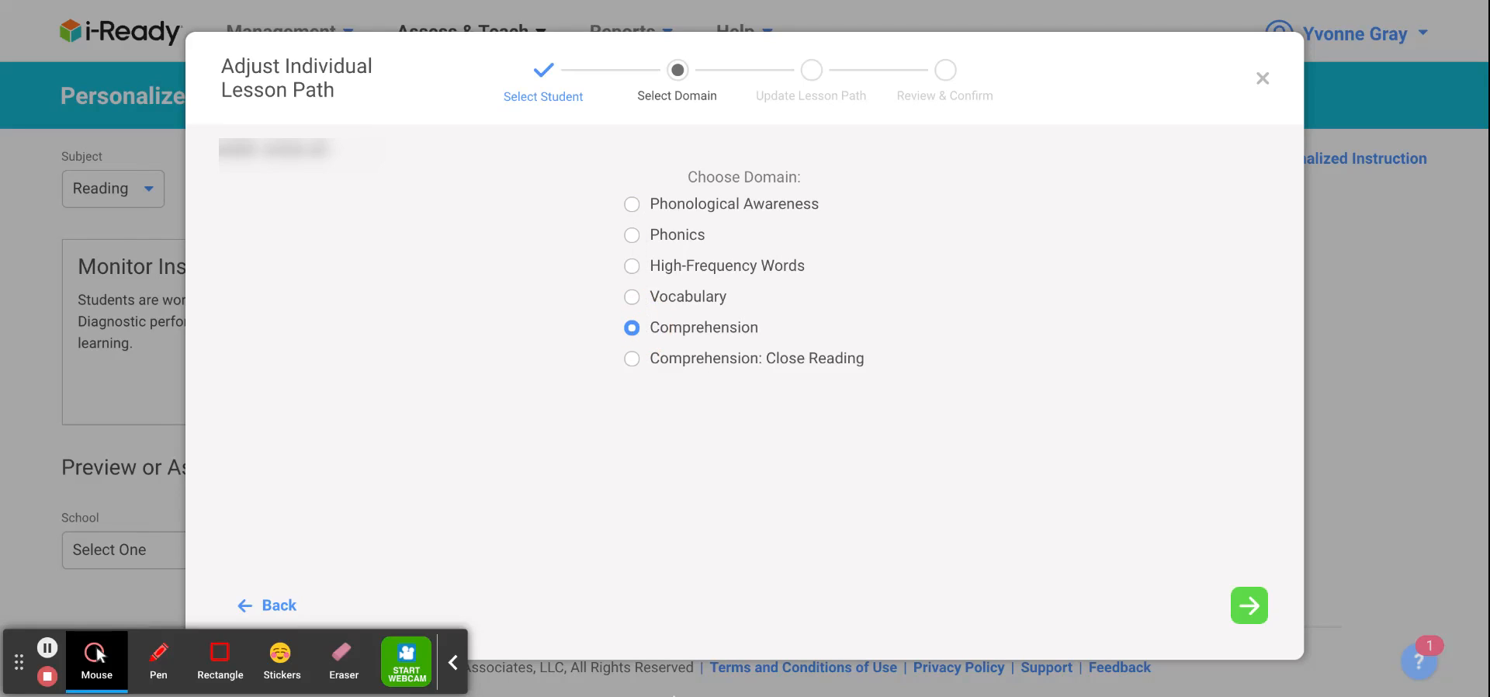
pyautogui.click(1249, 605)
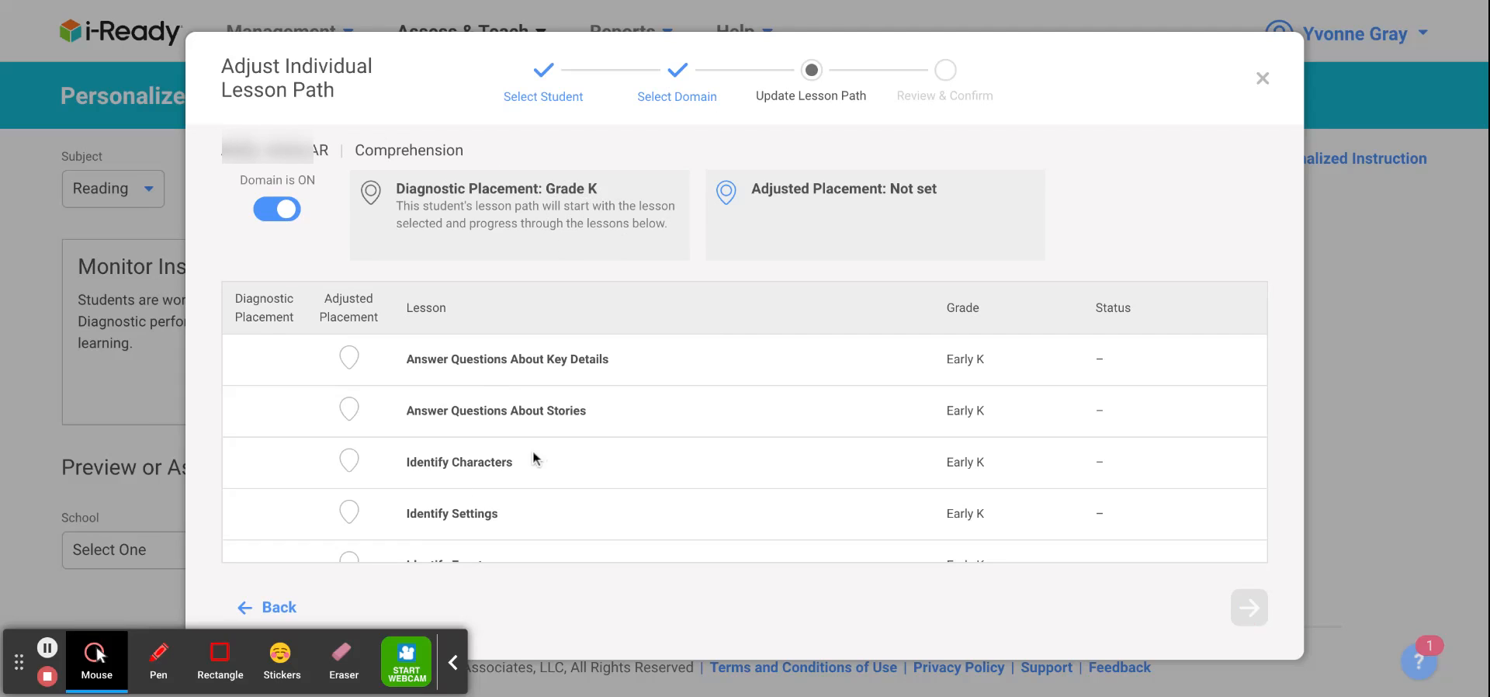
pyautogui.scroll(-3)
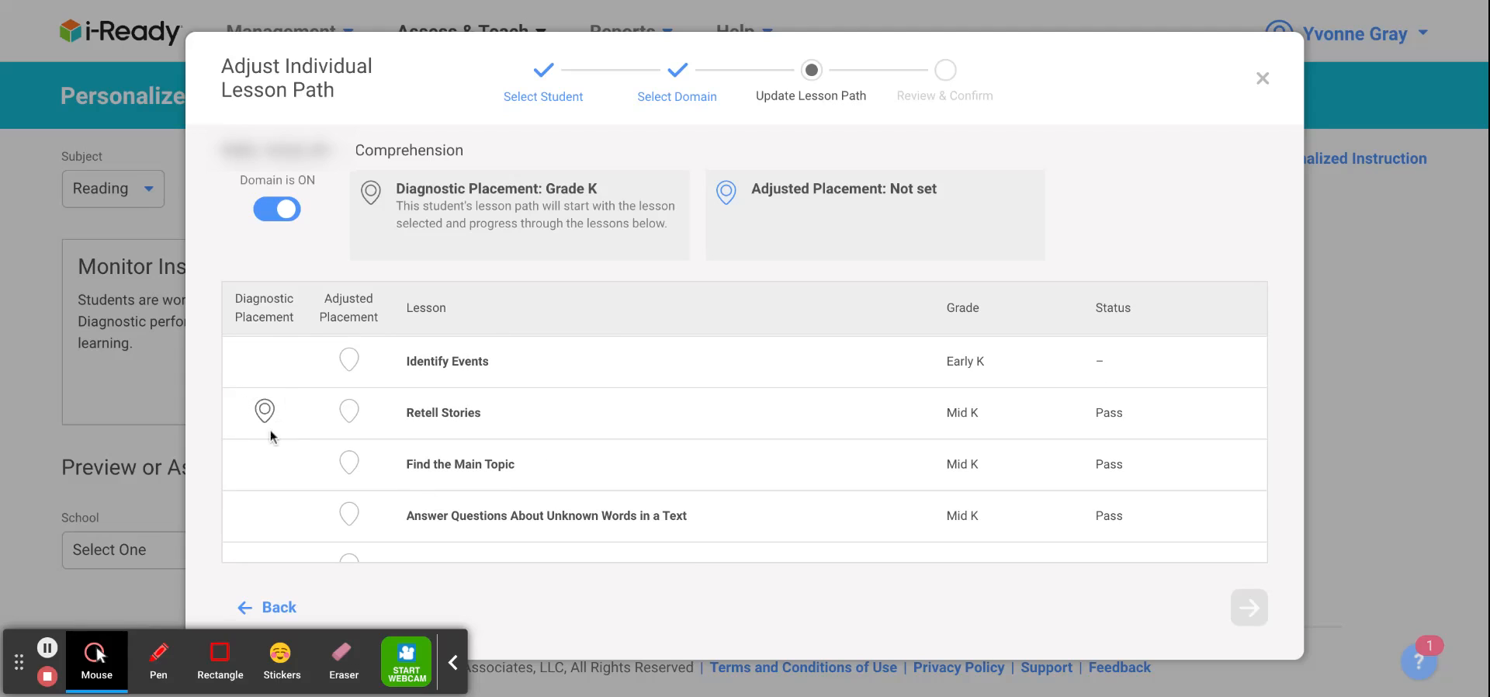
pyautogui.moveTo(486, 430)
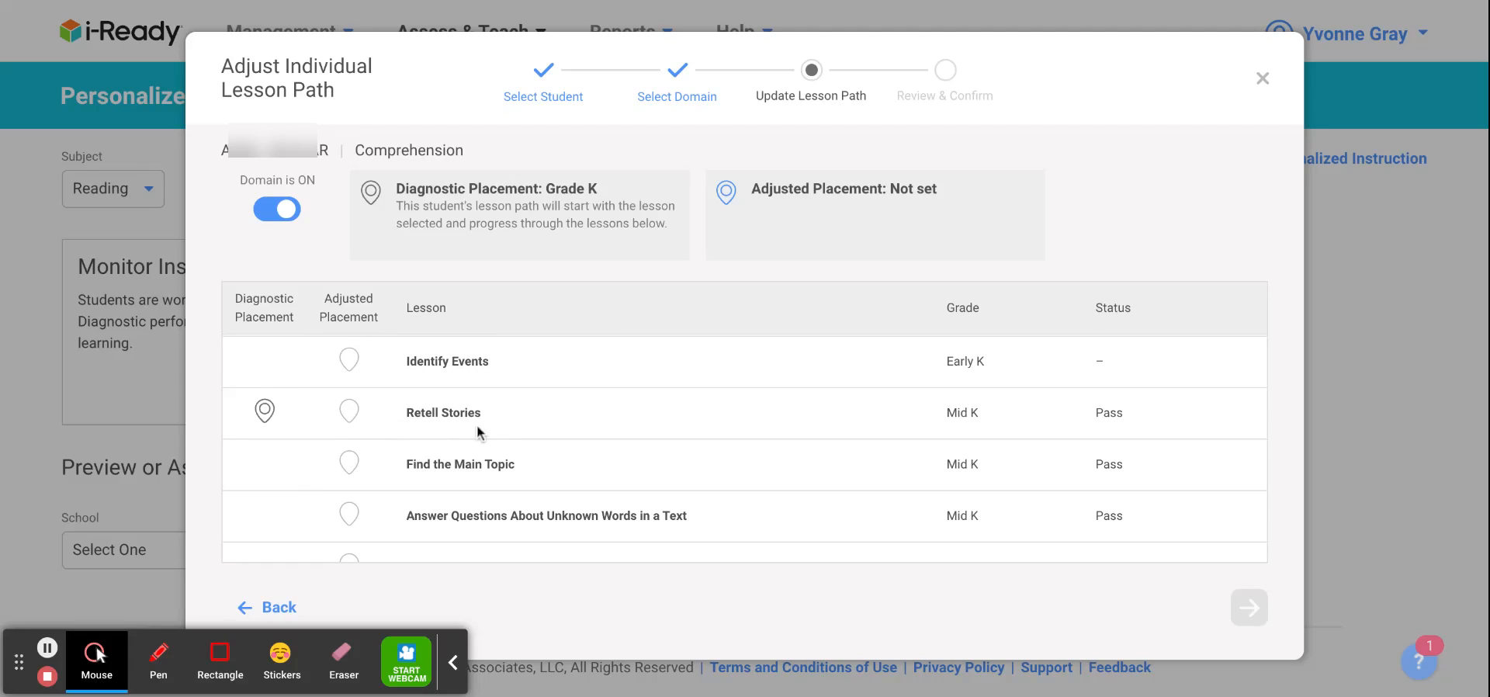
pyautogui.scroll(-3)
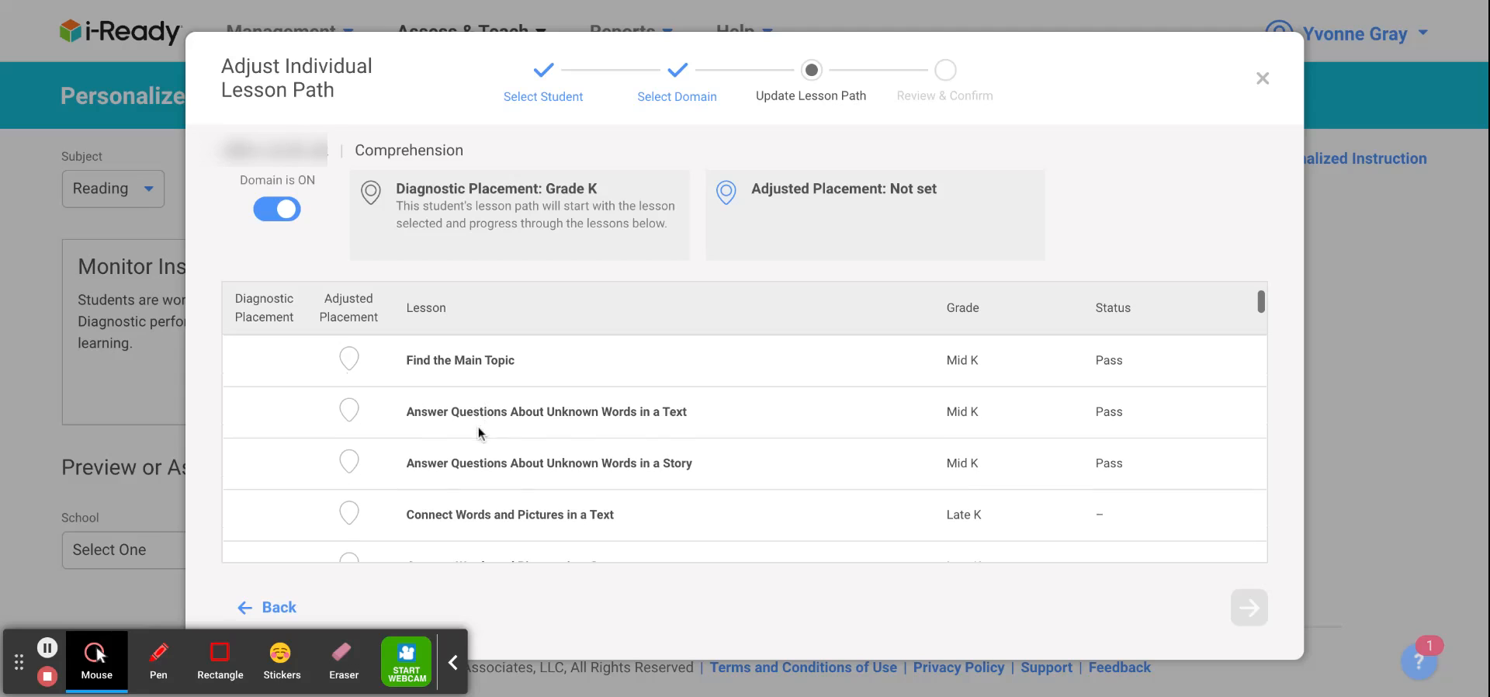
pyautogui.scroll(-3)
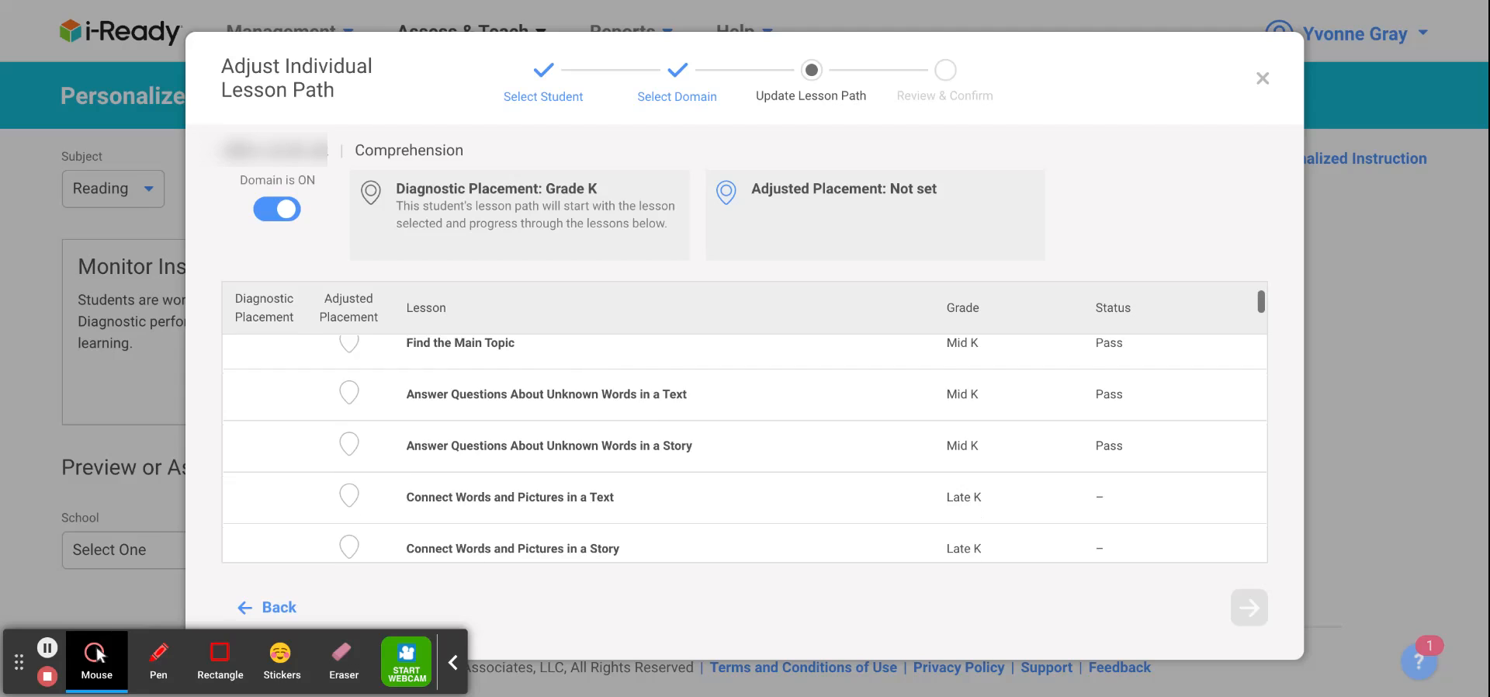
pyautogui.scroll(-3)
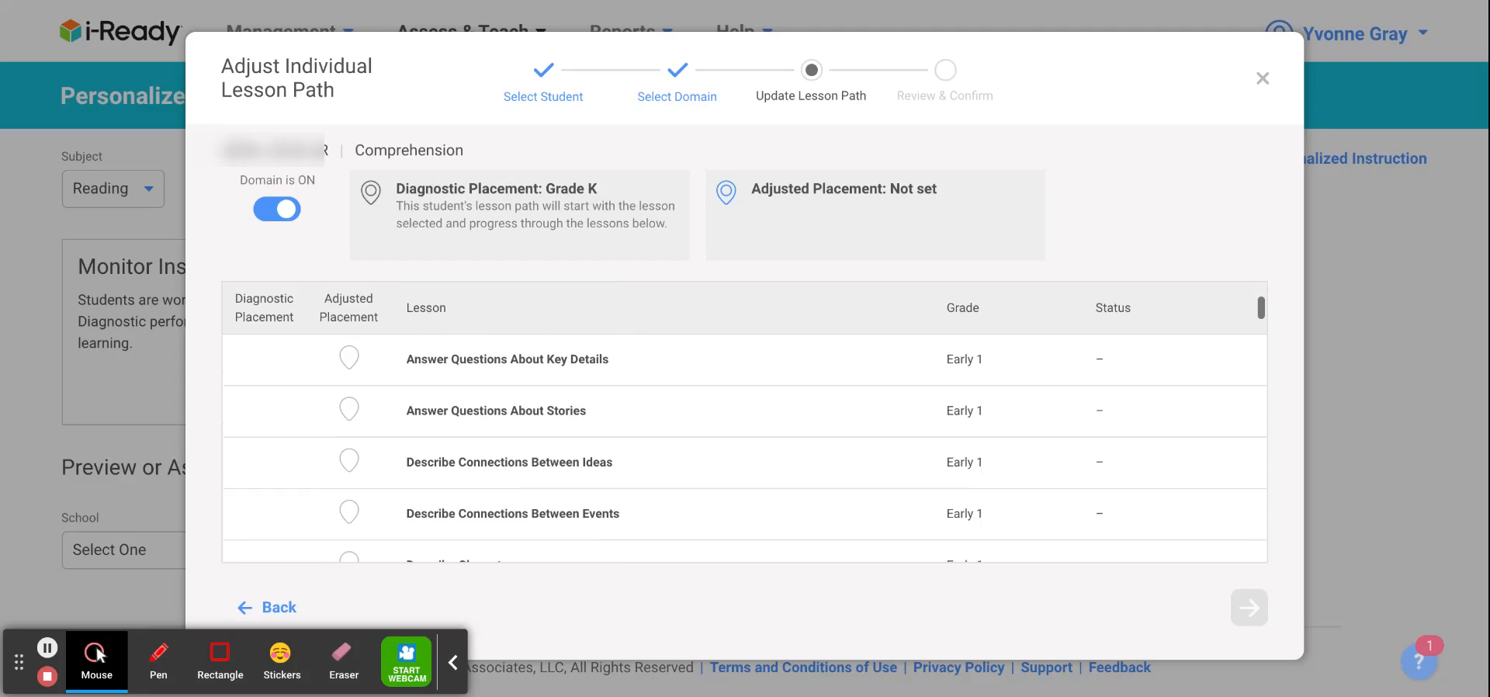
pyautogui.scroll(-3)
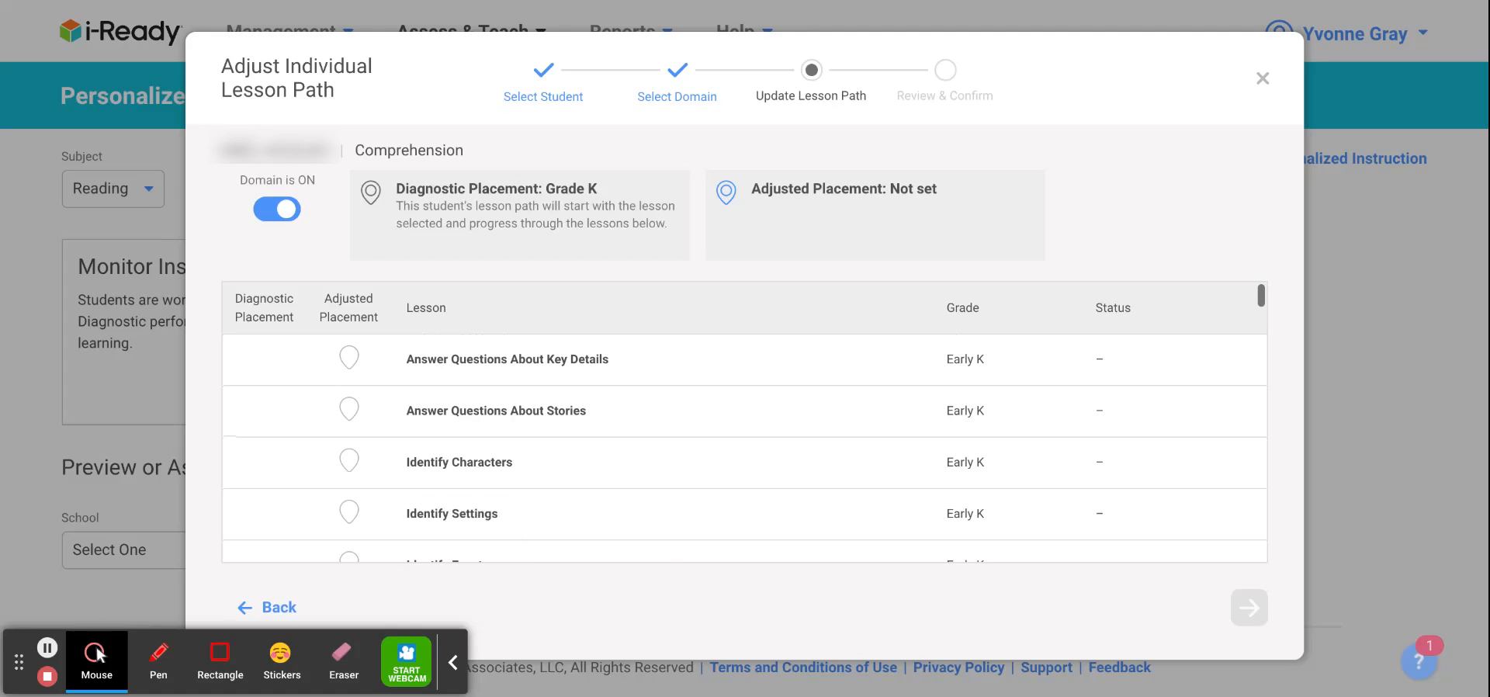
pyautogui.scroll(-3)
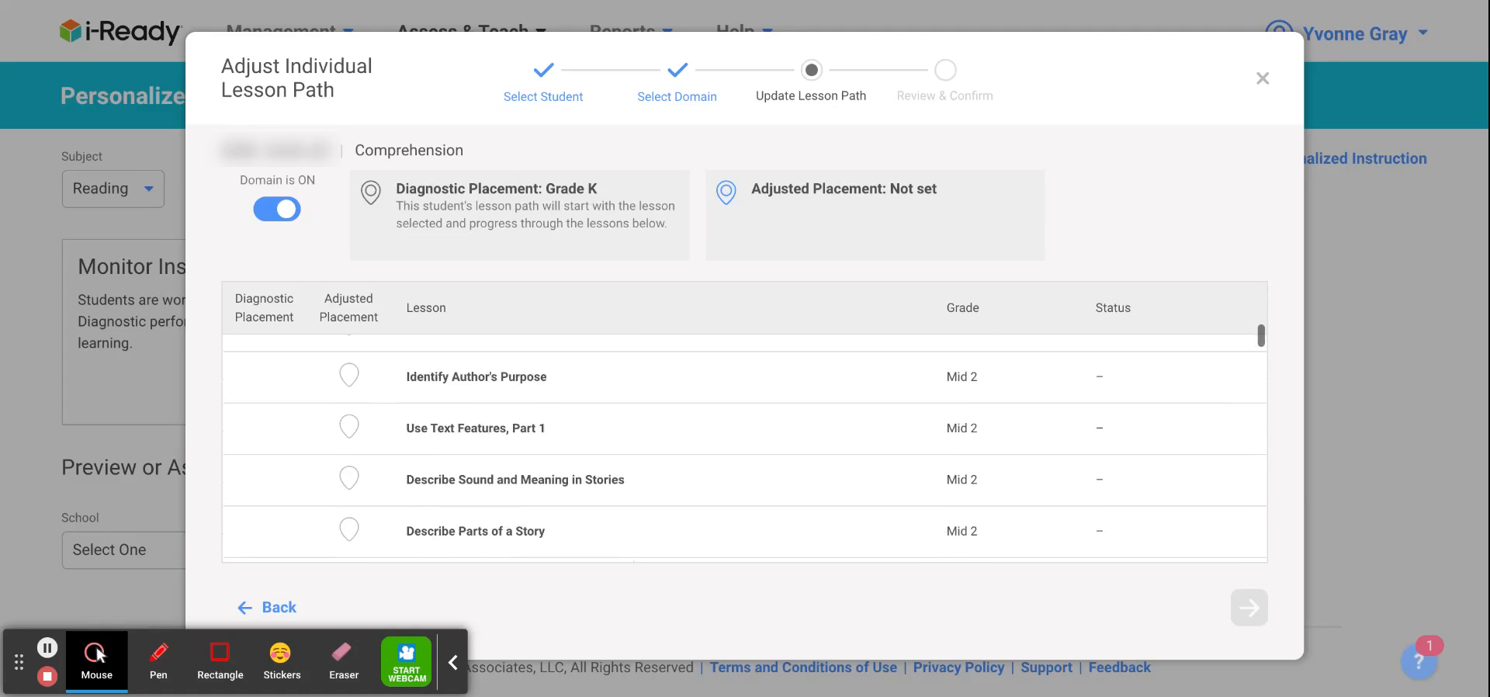
pyautogui.scroll(-3)
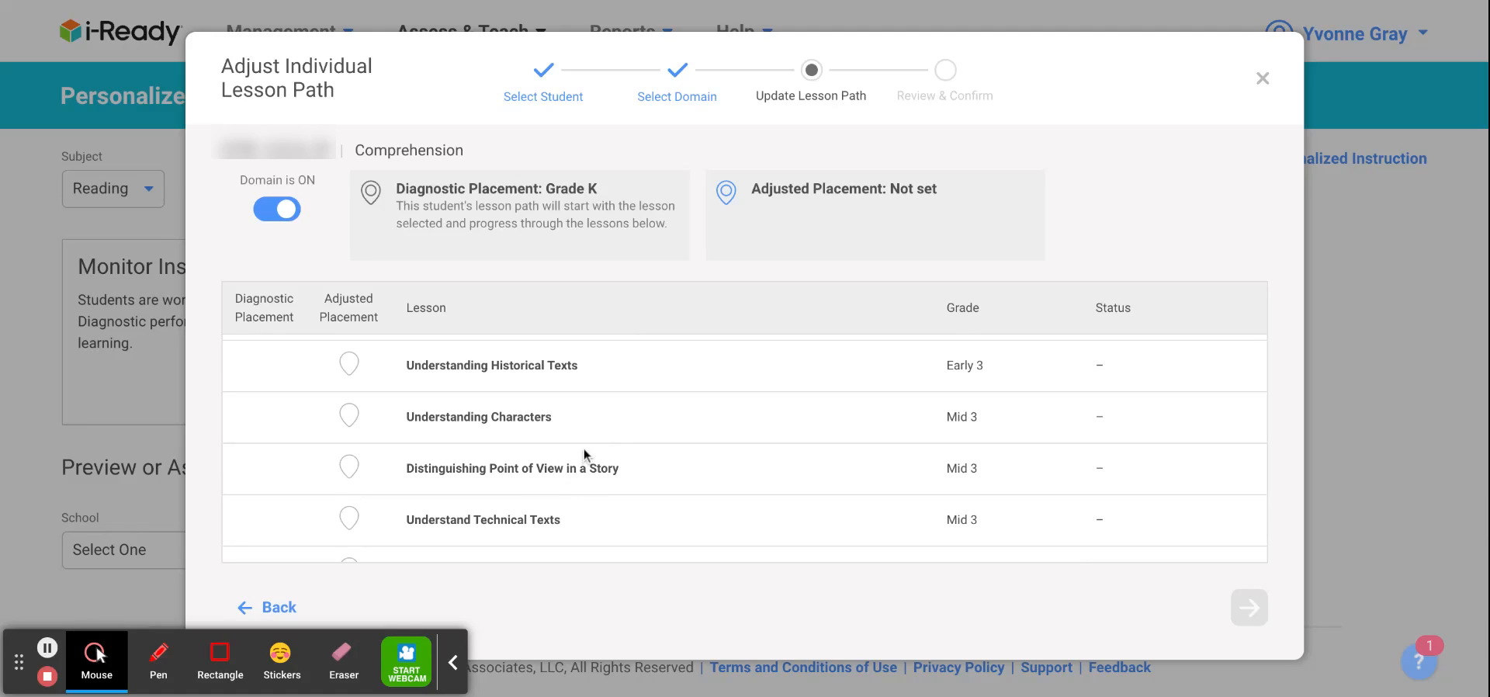
pyautogui.moveTo(347, 415)
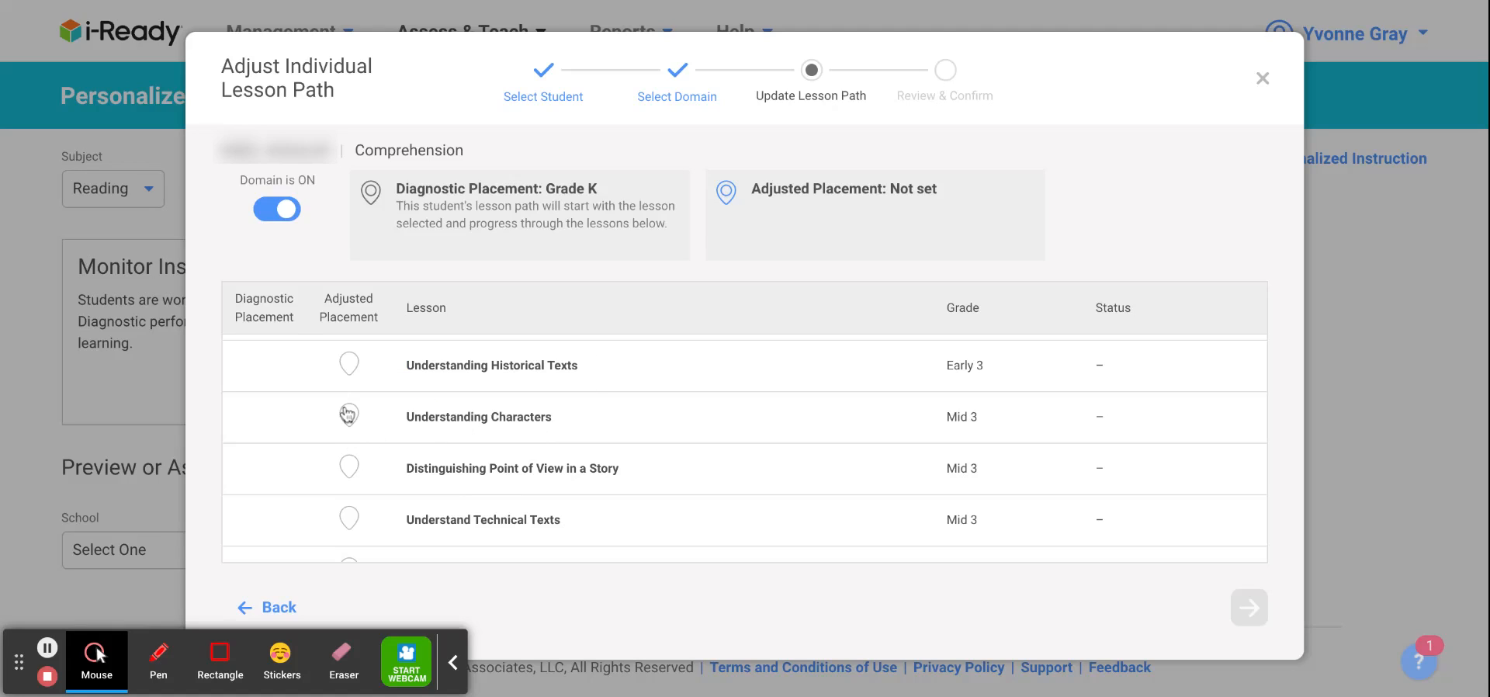
pyautogui.moveTo(350, 418)
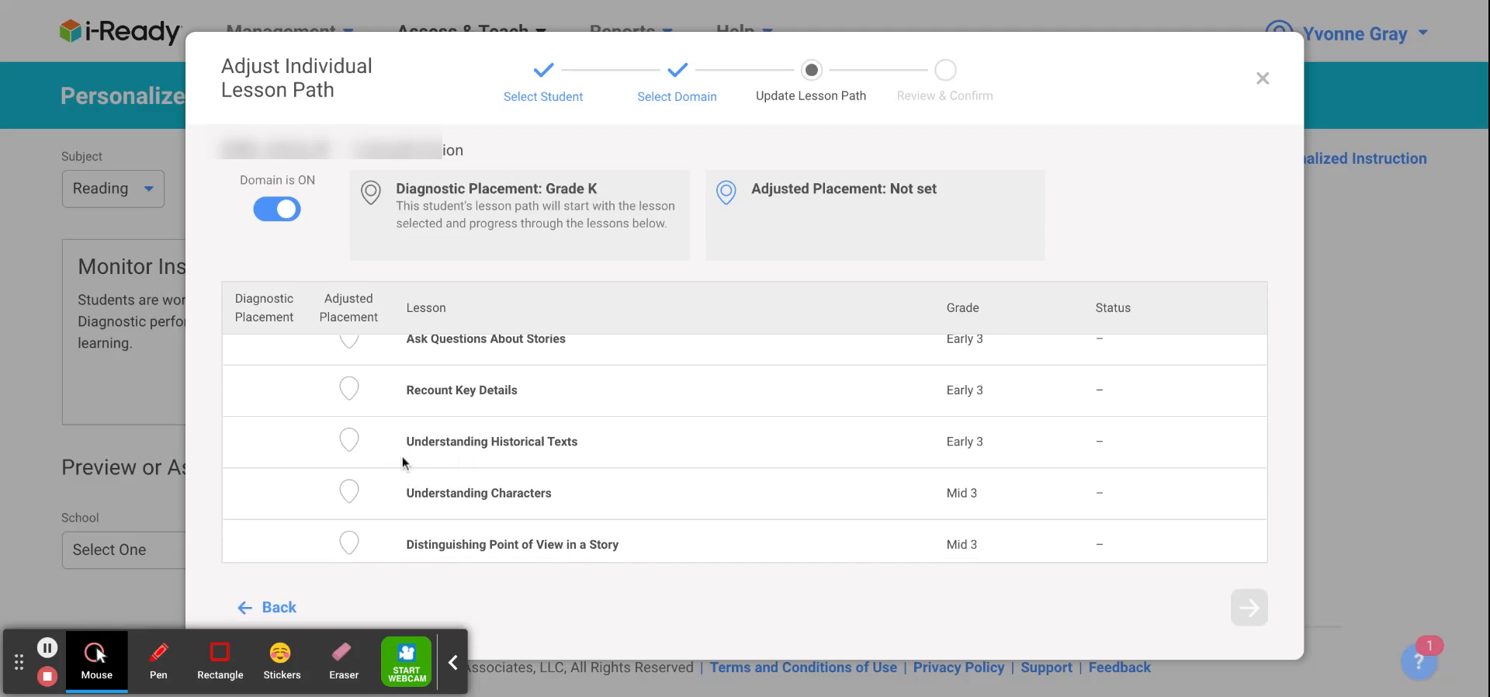
pyautogui.scroll(-3)
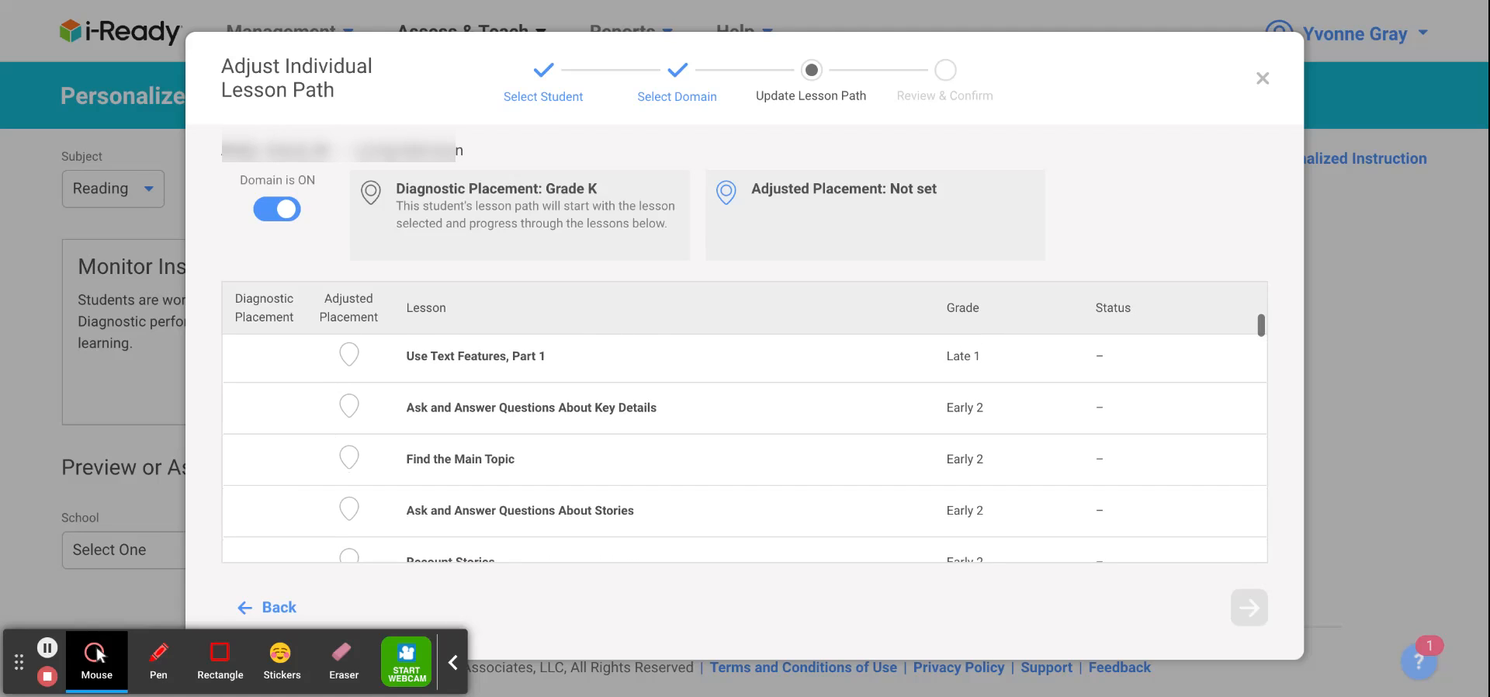
pyautogui.scroll(-3)
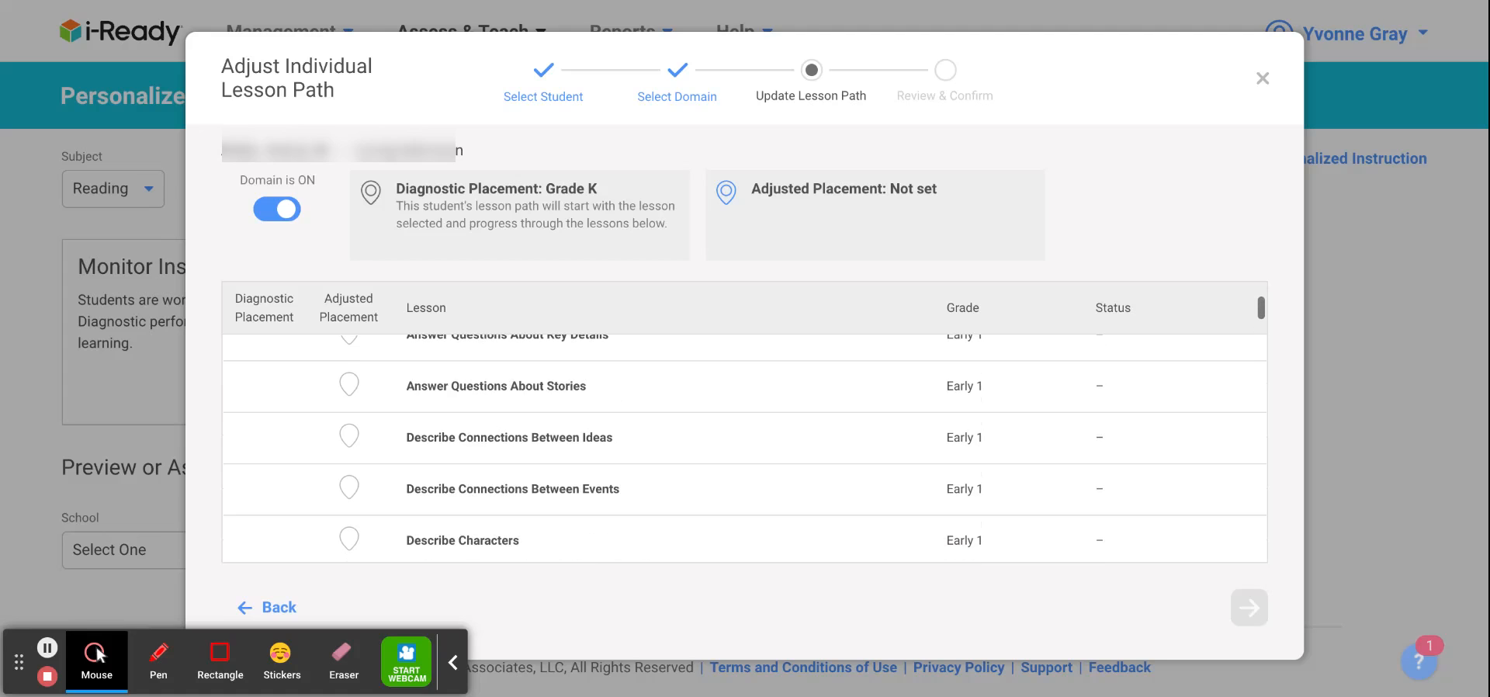
pyautogui.scroll(-3)
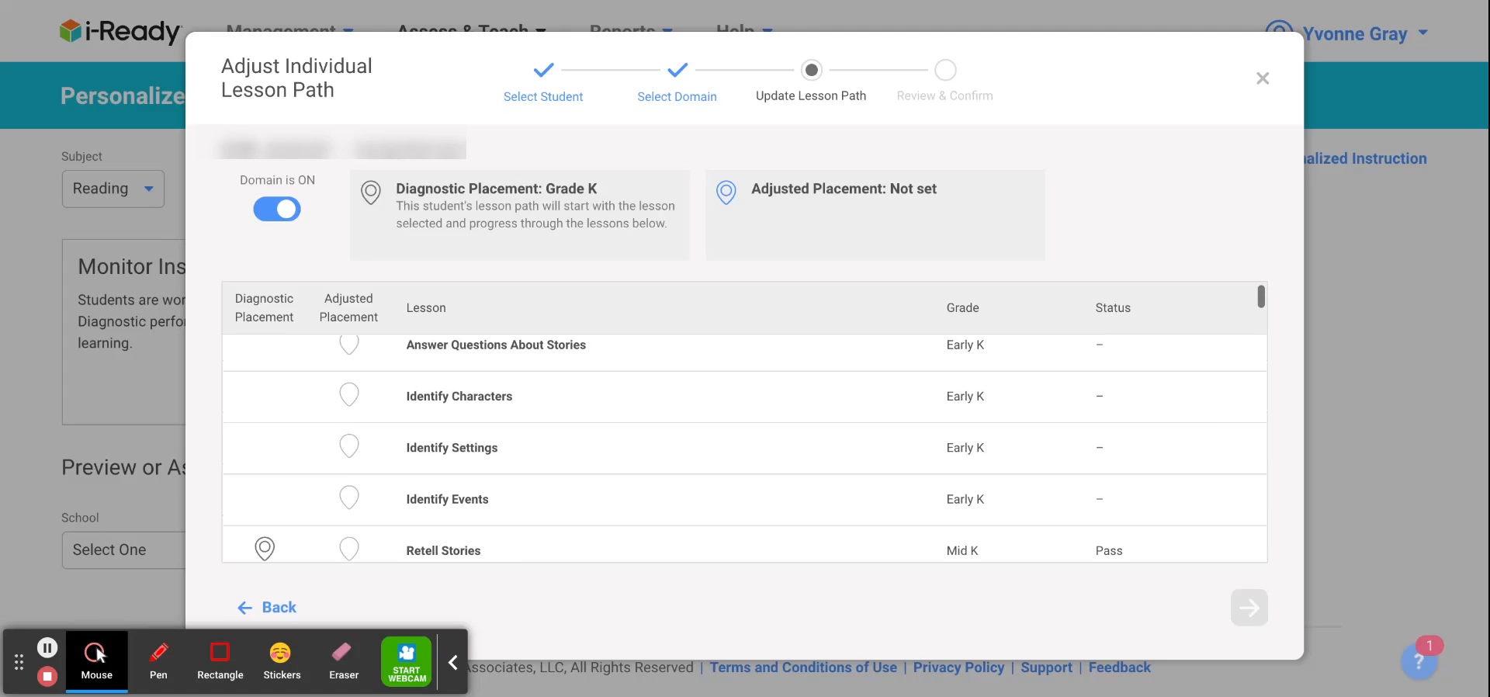
pyautogui.scroll(-3)
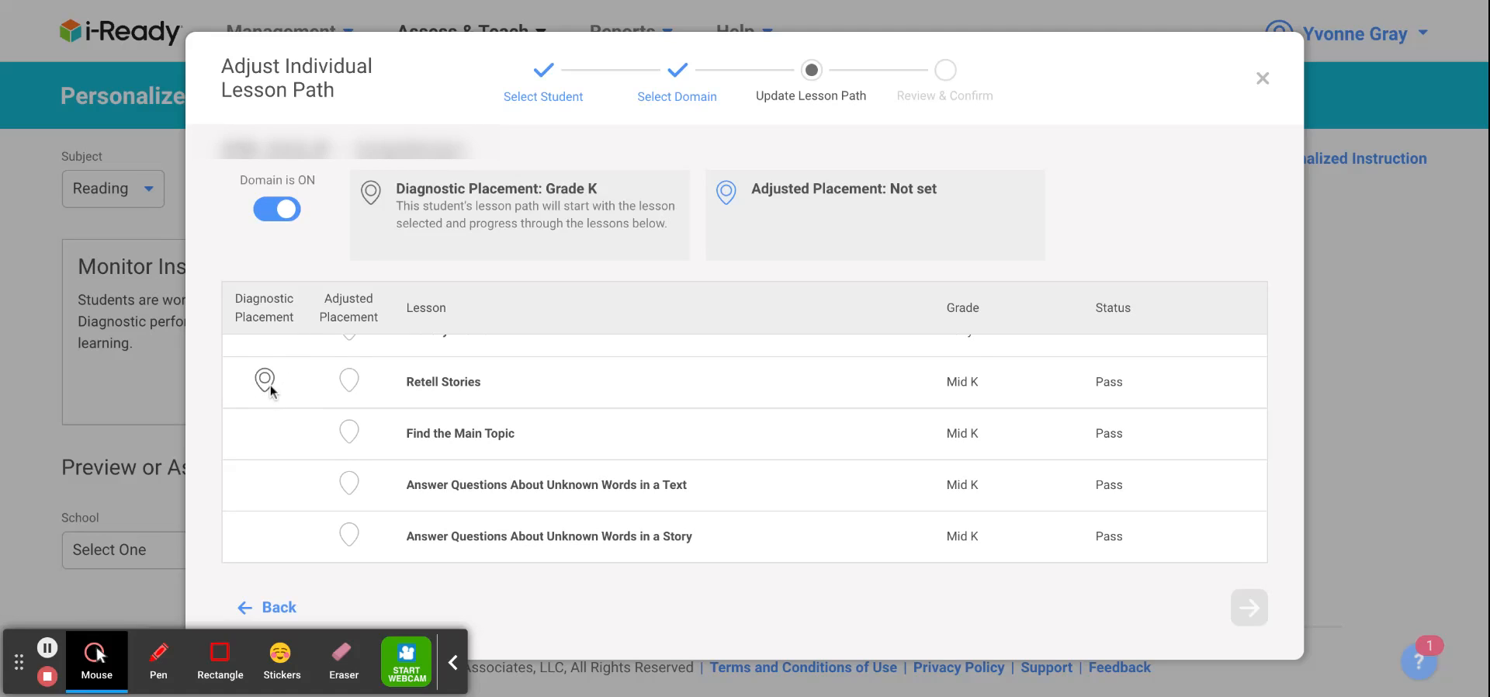
pyautogui.scroll(-3)
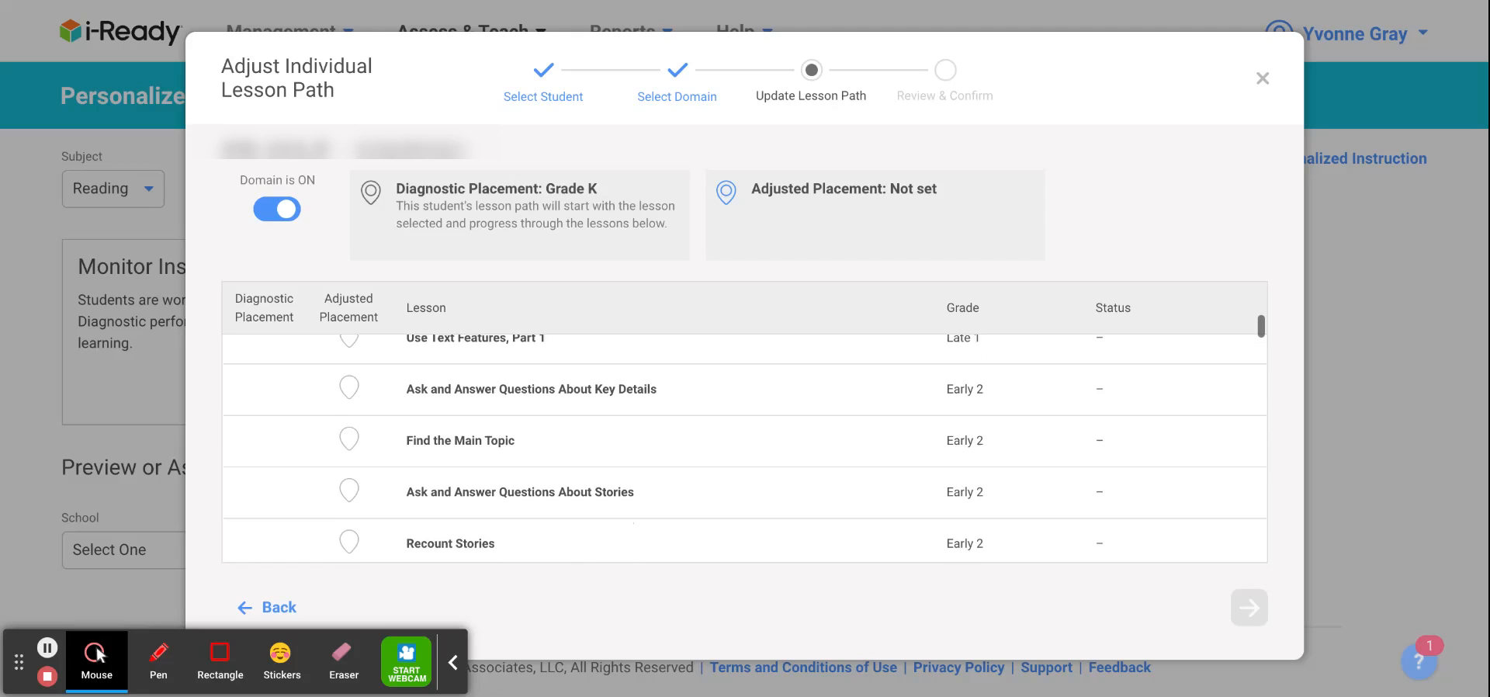
pyautogui.scroll(-3)
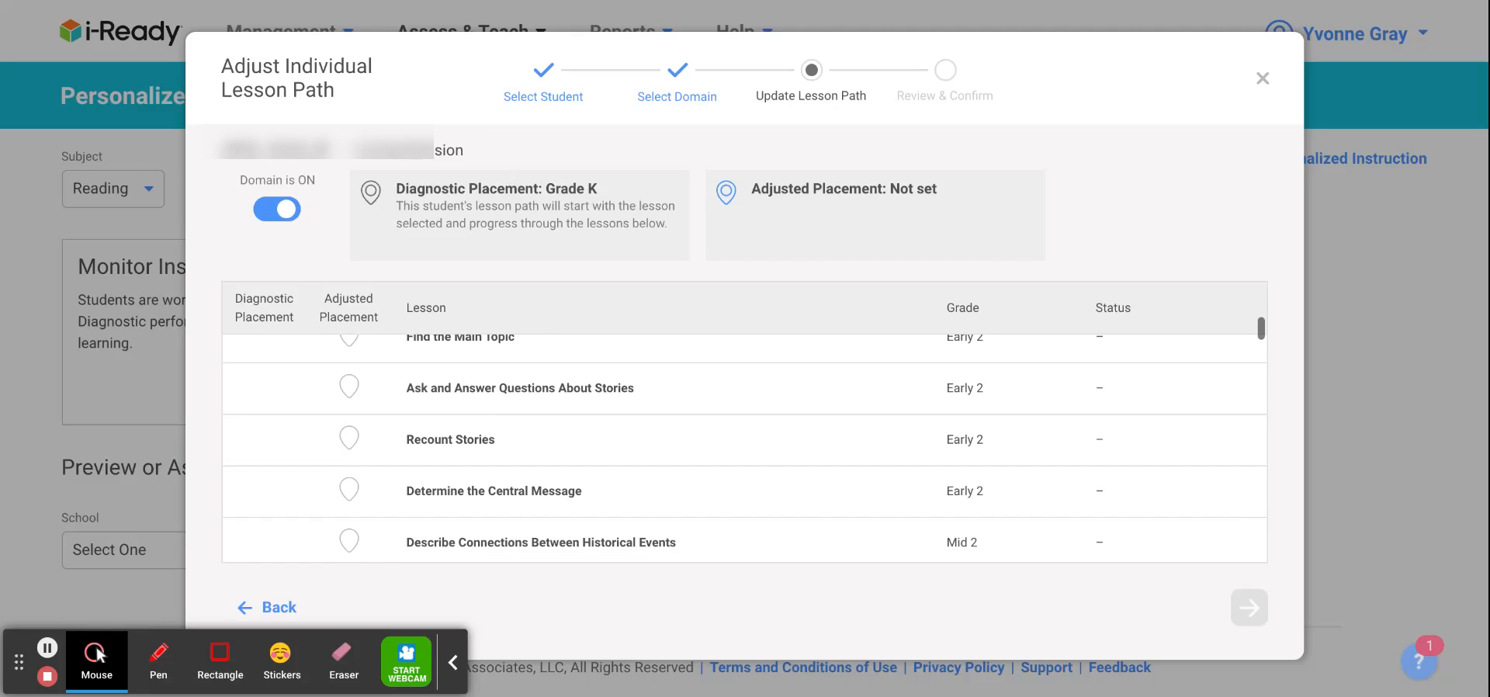
pyautogui.scroll(-3)
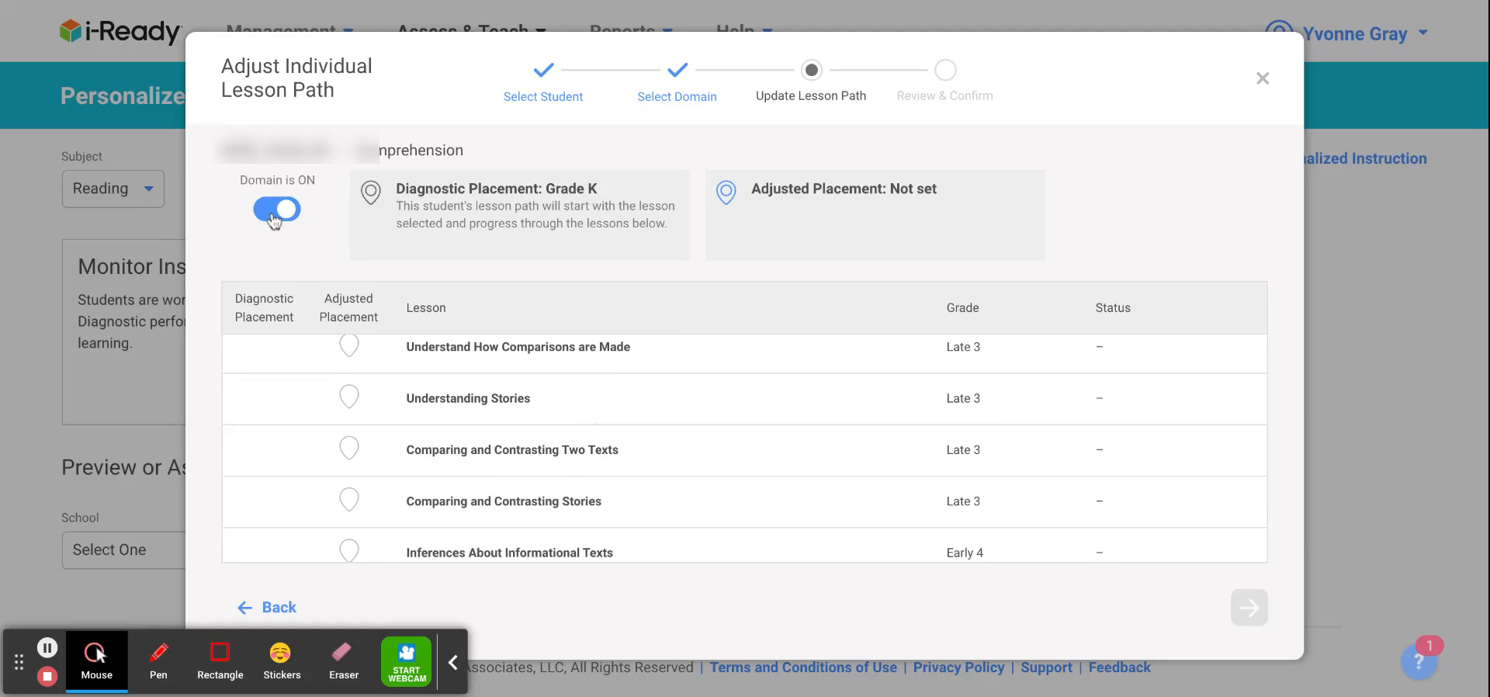
pyautogui.moveTo(328, 580)
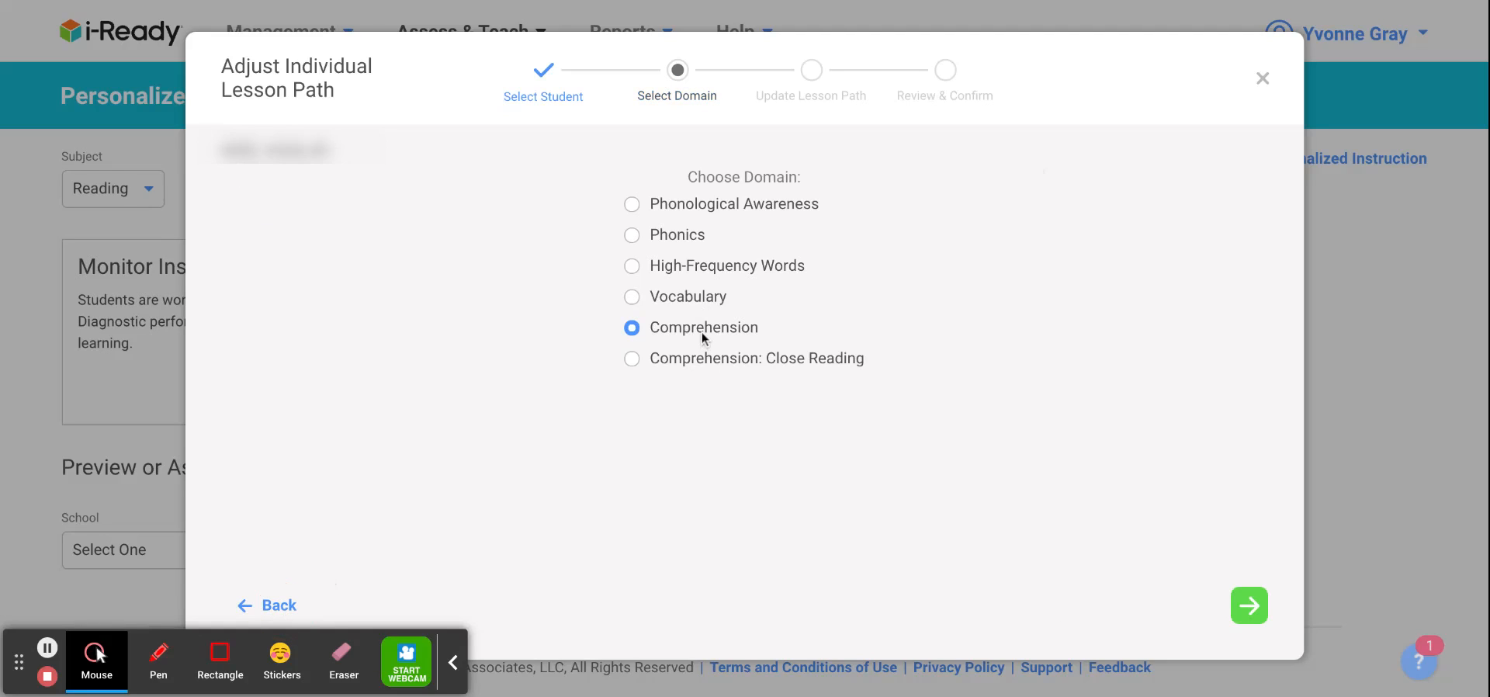
pyautogui.moveTo(778, 359)
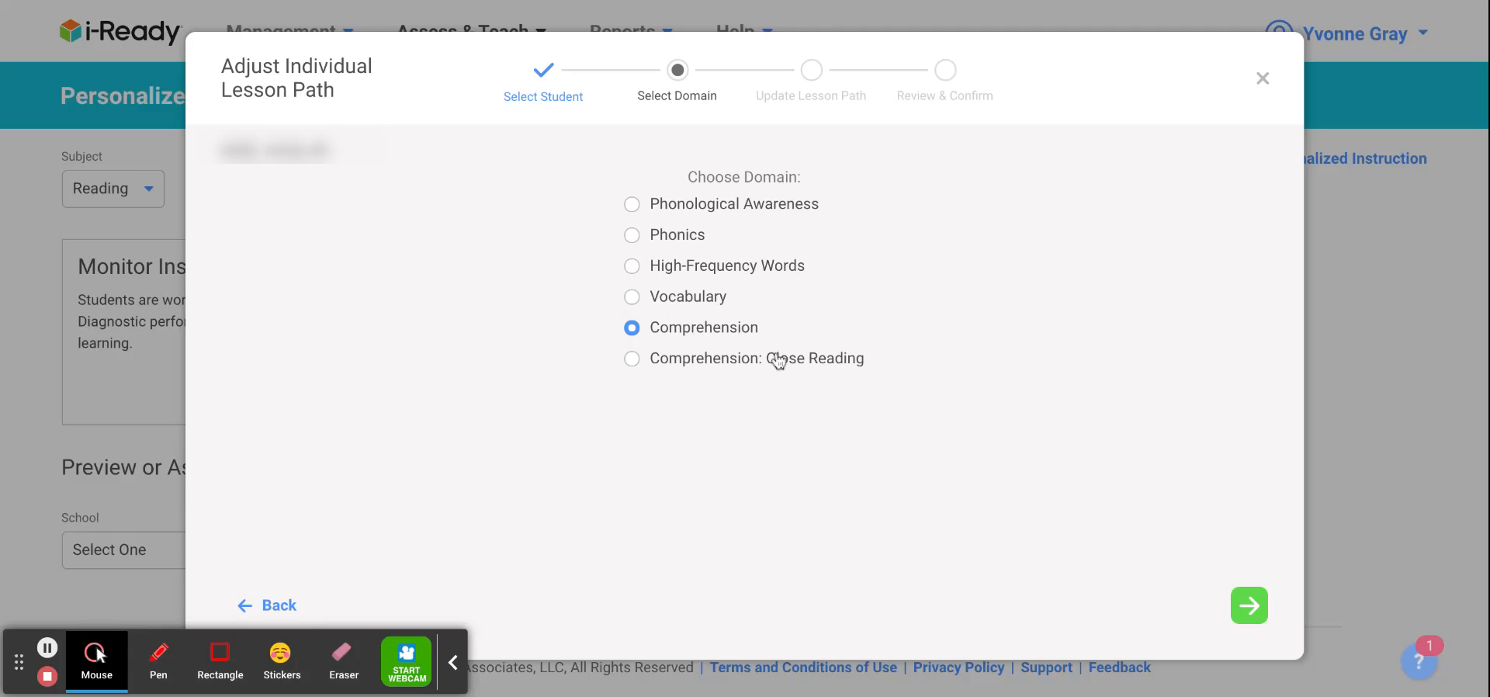
# Select the Phonics domain and continue to its lesson list.
pyautogui.click(631, 235)
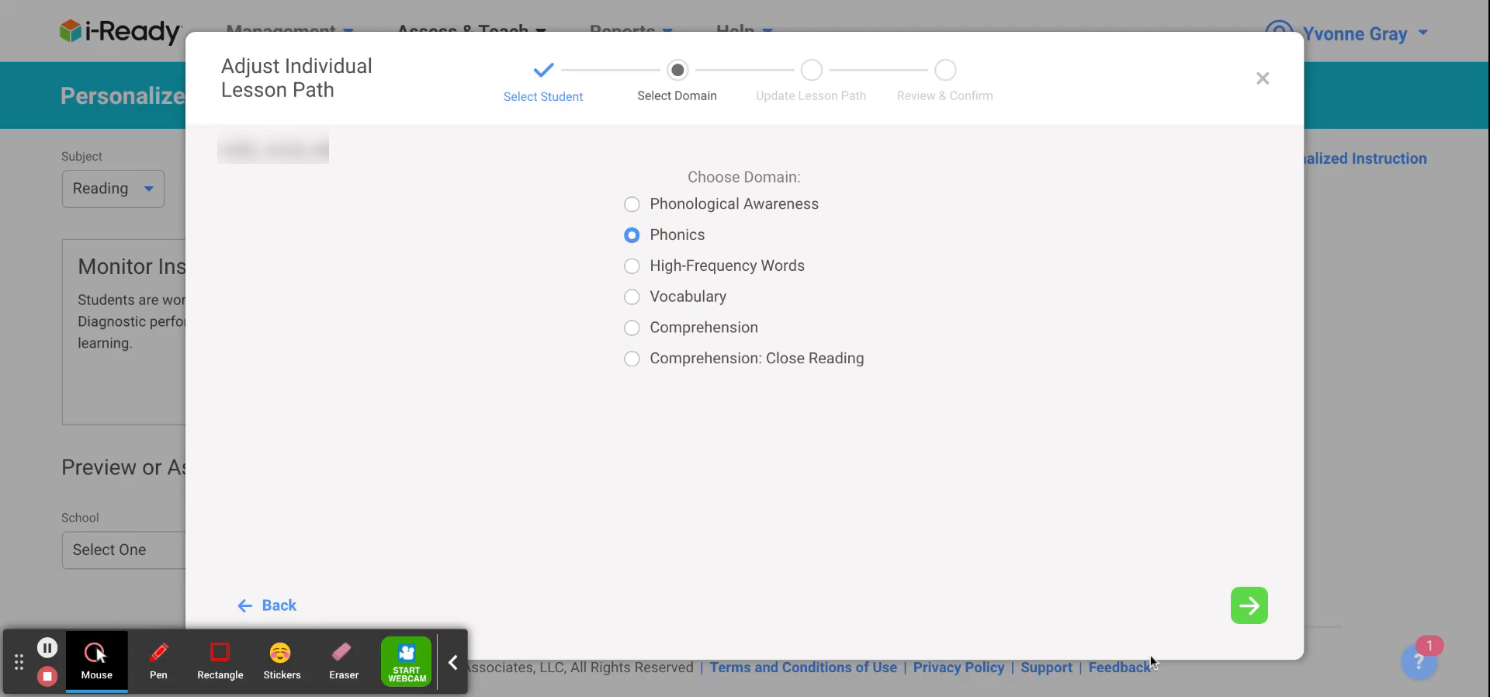
pyautogui.click(1249, 604)
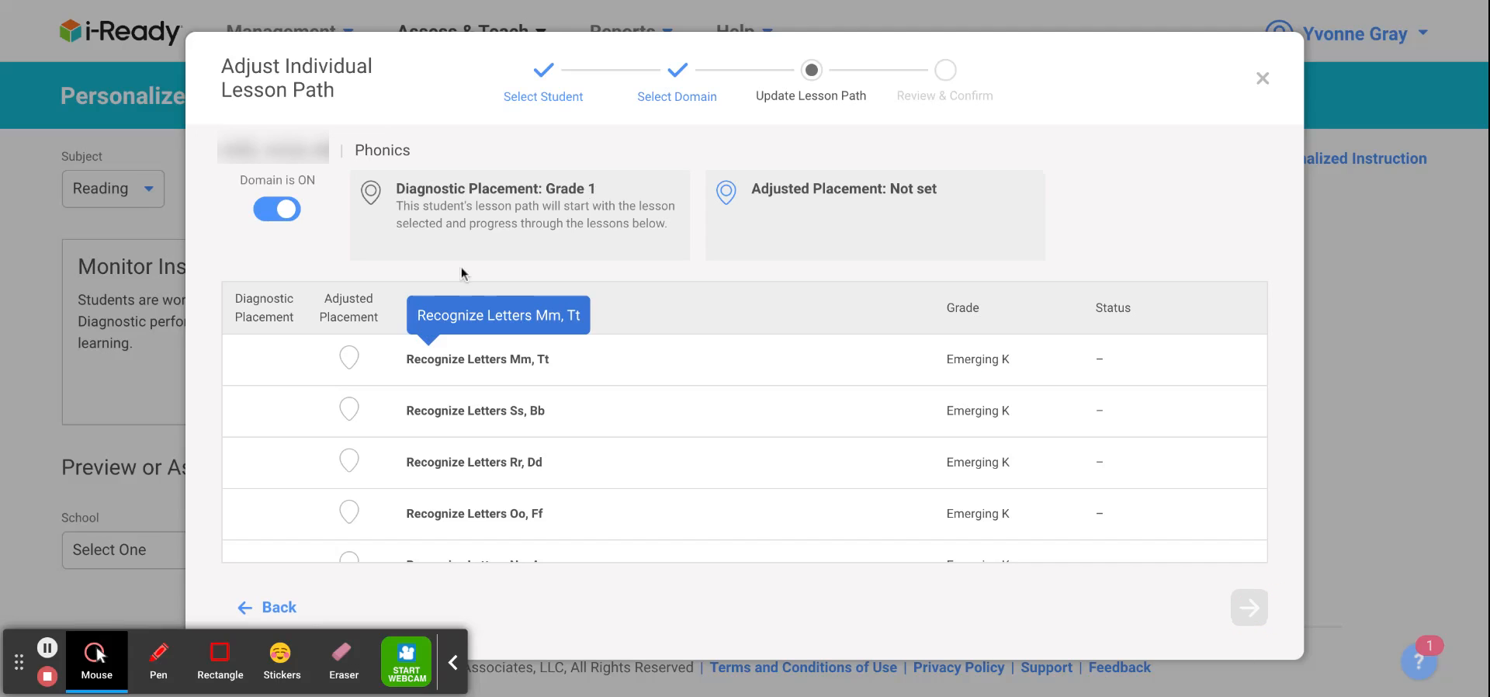
pyautogui.moveTo(553, 433)
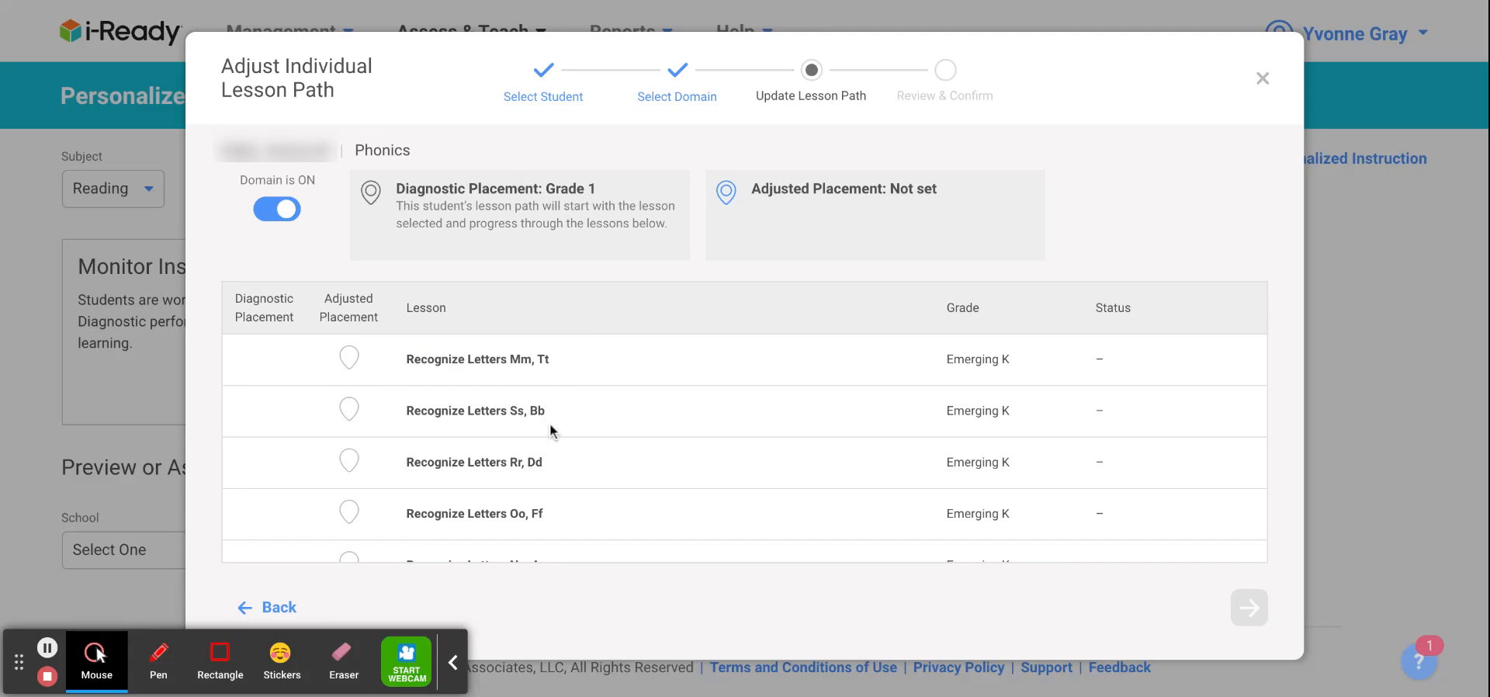
# Review the Phonics lessons, close the dialog discarding changes, and dismiss the banner.
pyautogui.scroll(-3)
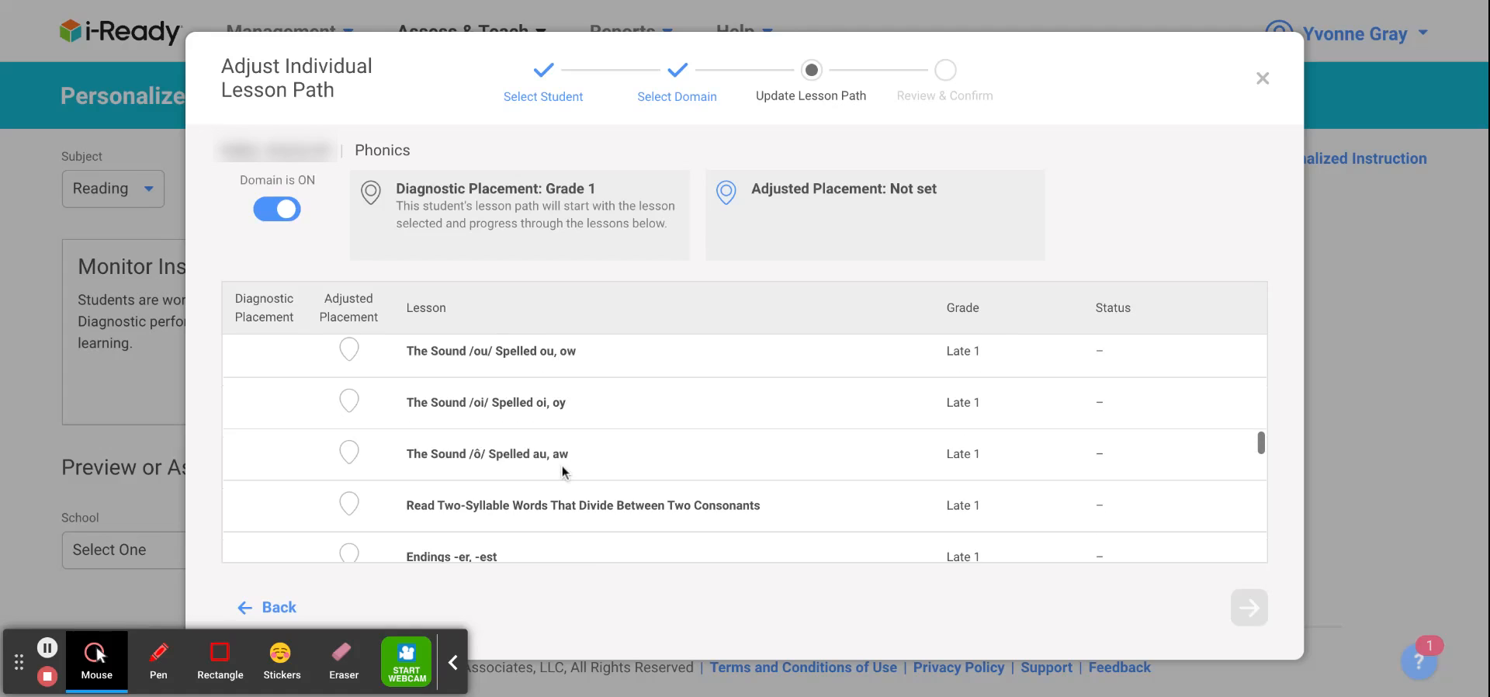
pyautogui.scroll(-3)
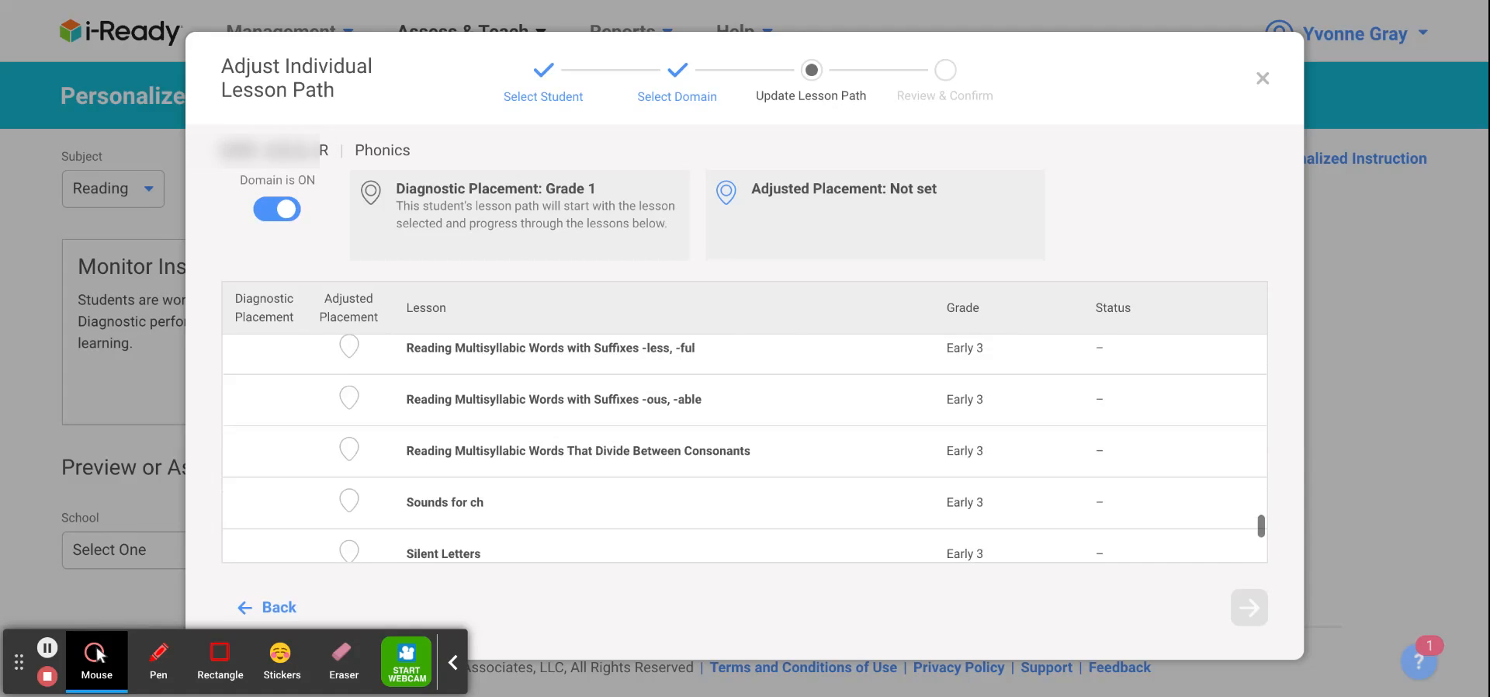
pyautogui.scroll(-3)
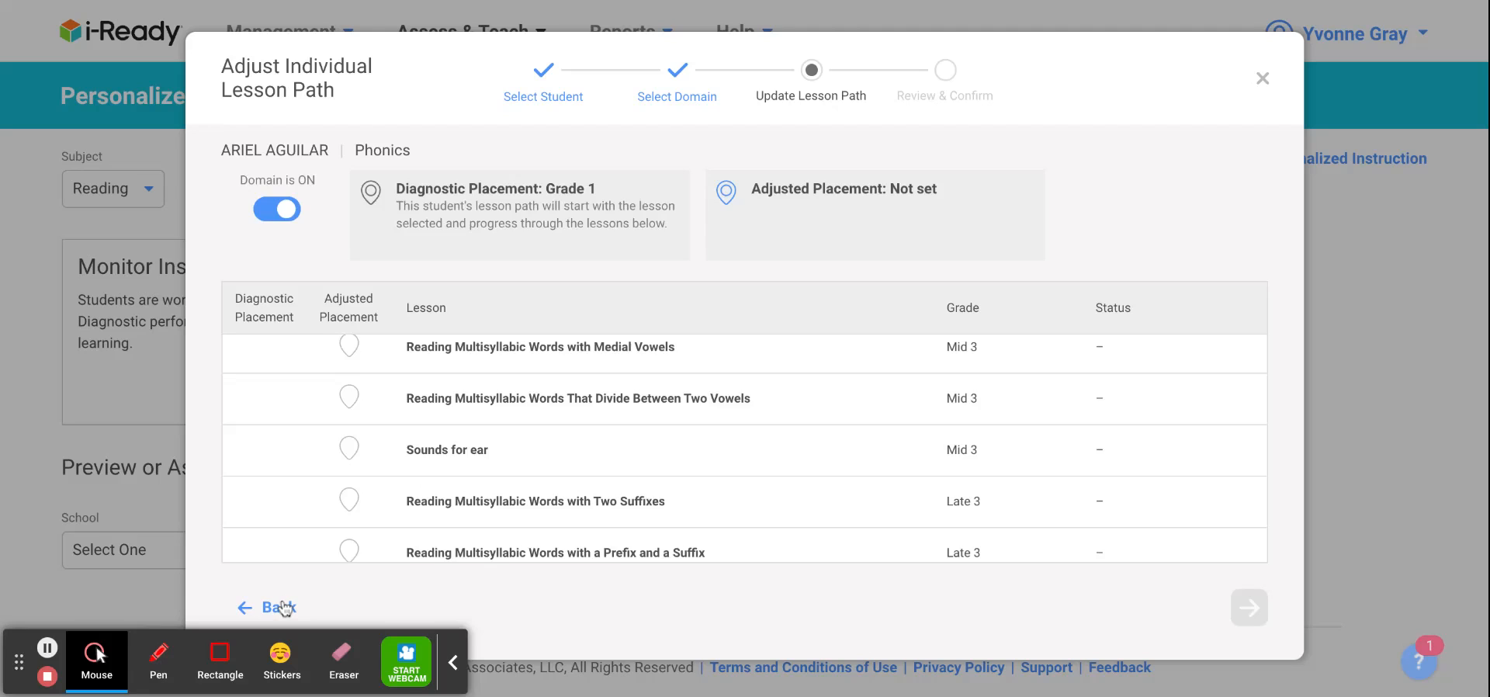
pyautogui.click(279, 607)
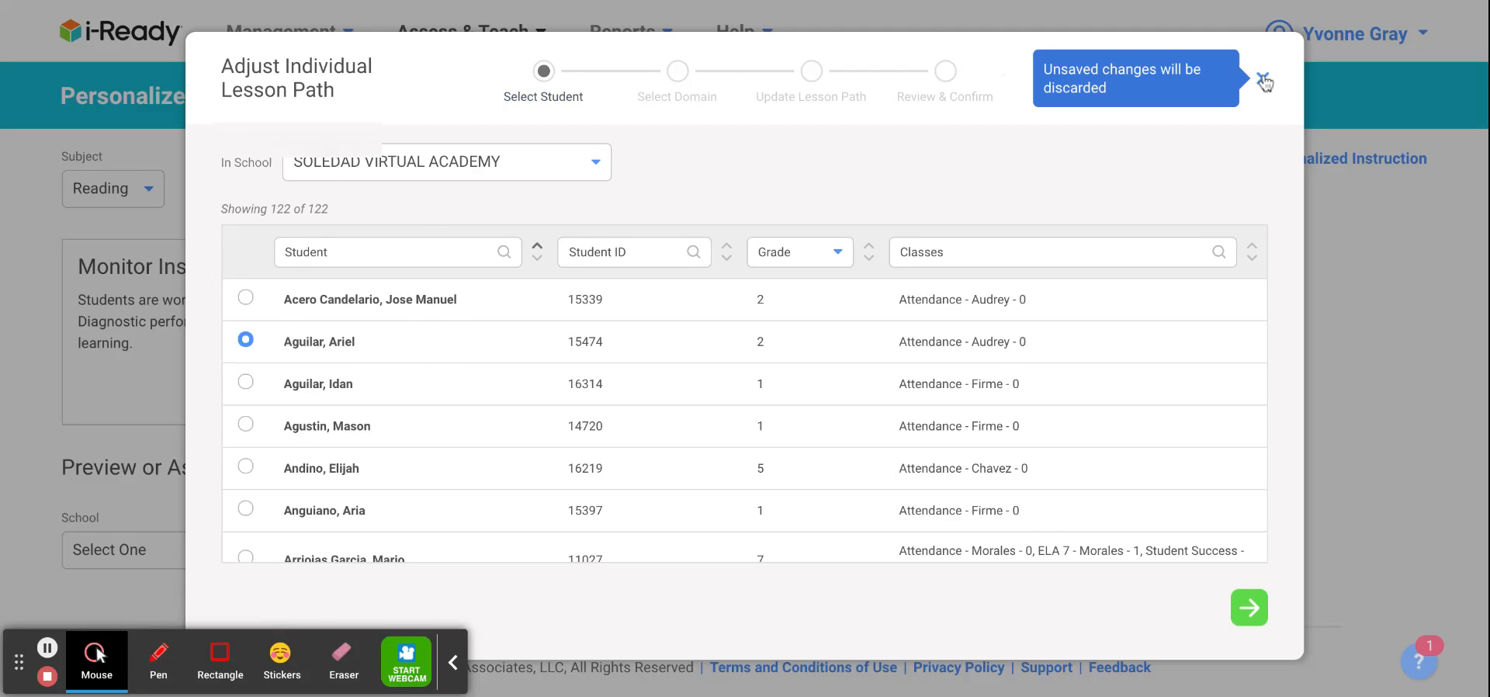
pyautogui.click(1264, 82)
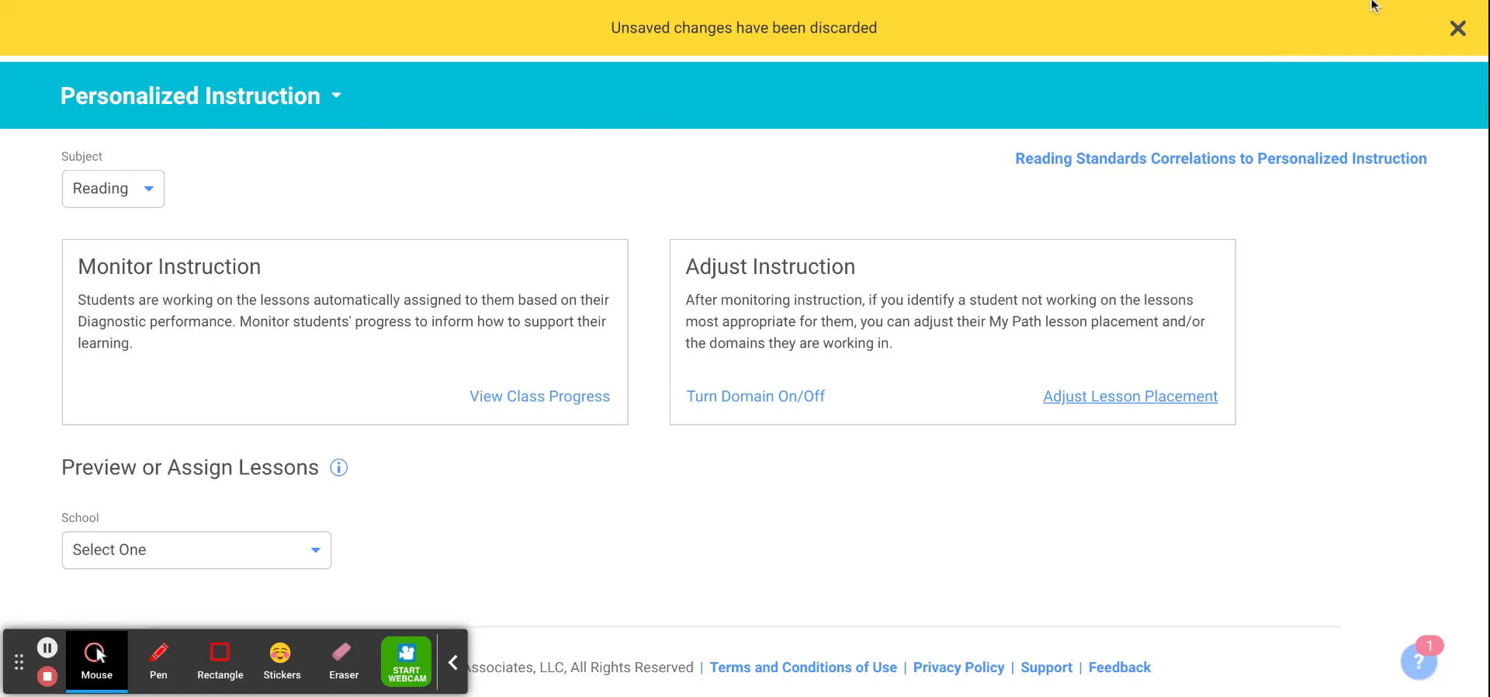
pyautogui.click(1457, 28)
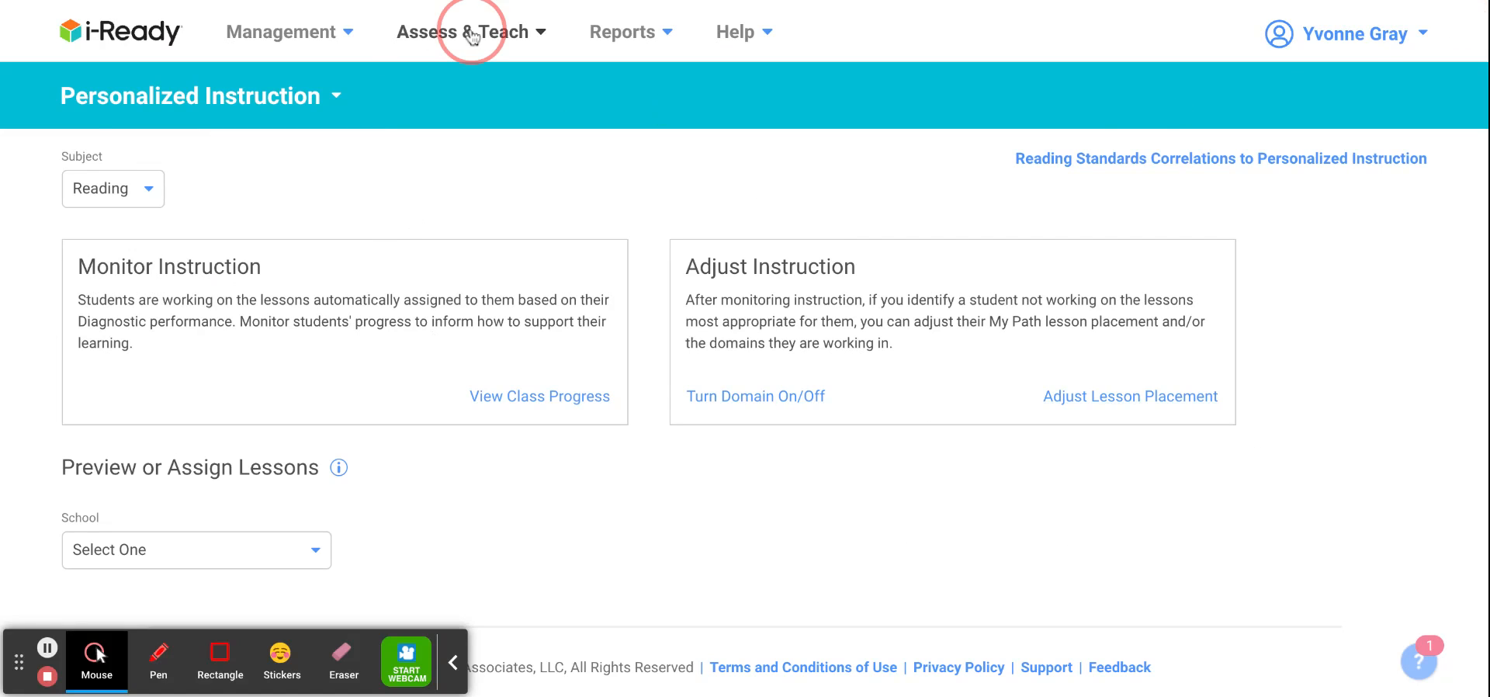
# From Assess & Teach > Instruction, choose Math under Personalized Instruction.
pyautogui.click(467, 31)
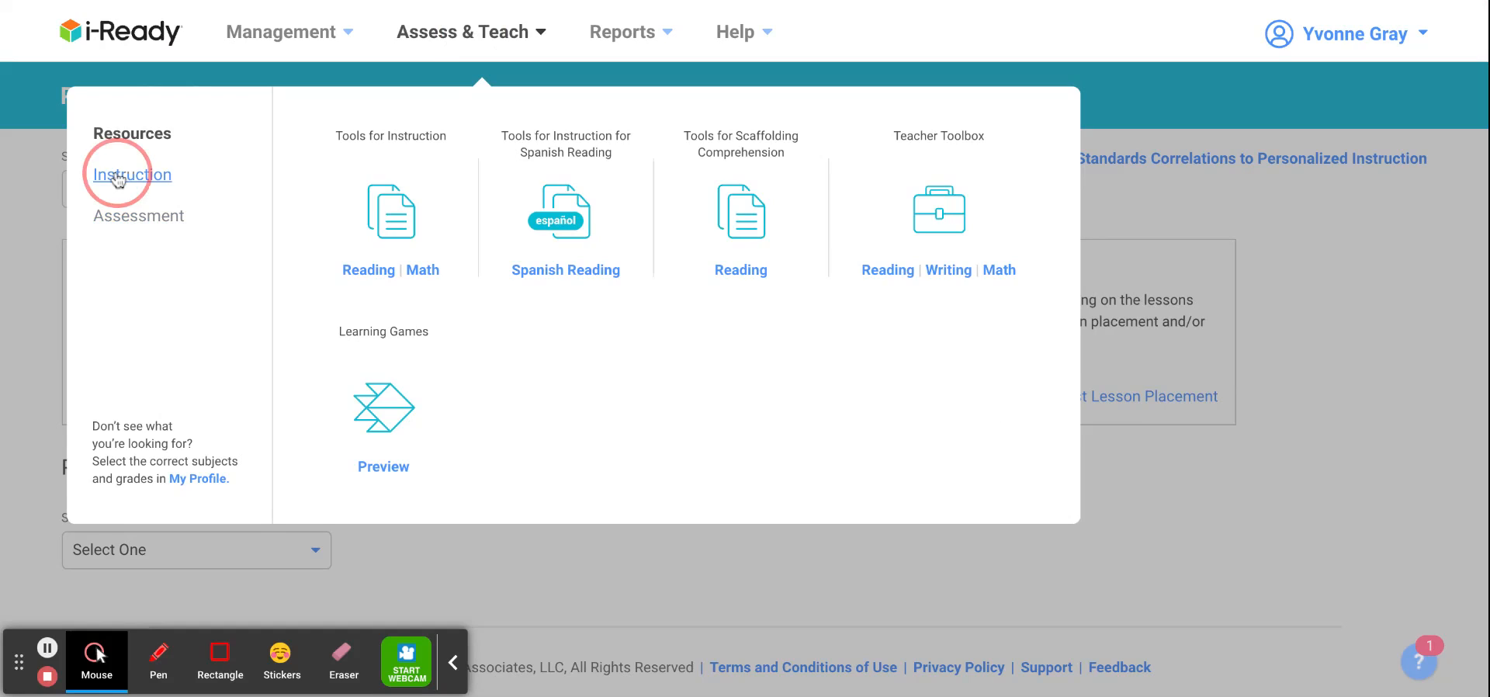
pyautogui.click(133, 174)
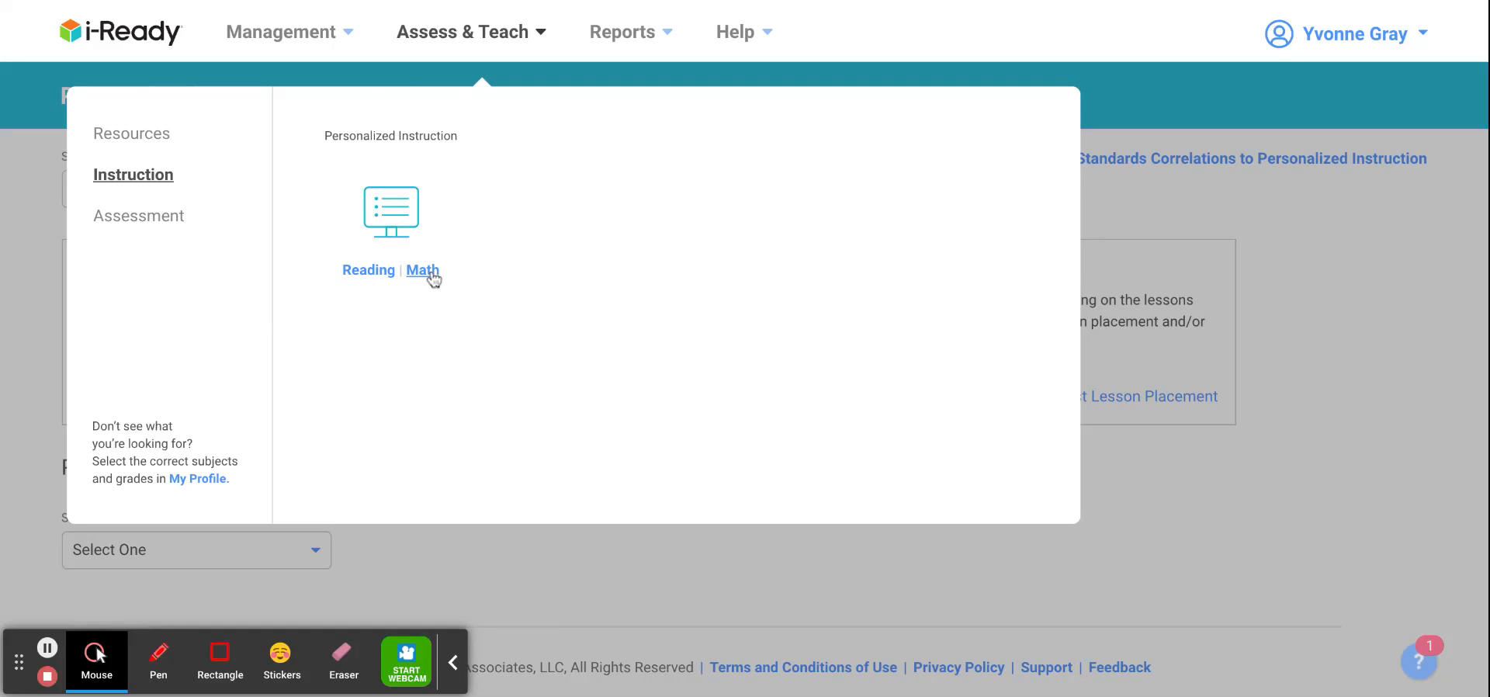
pyautogui.click(423, 271)
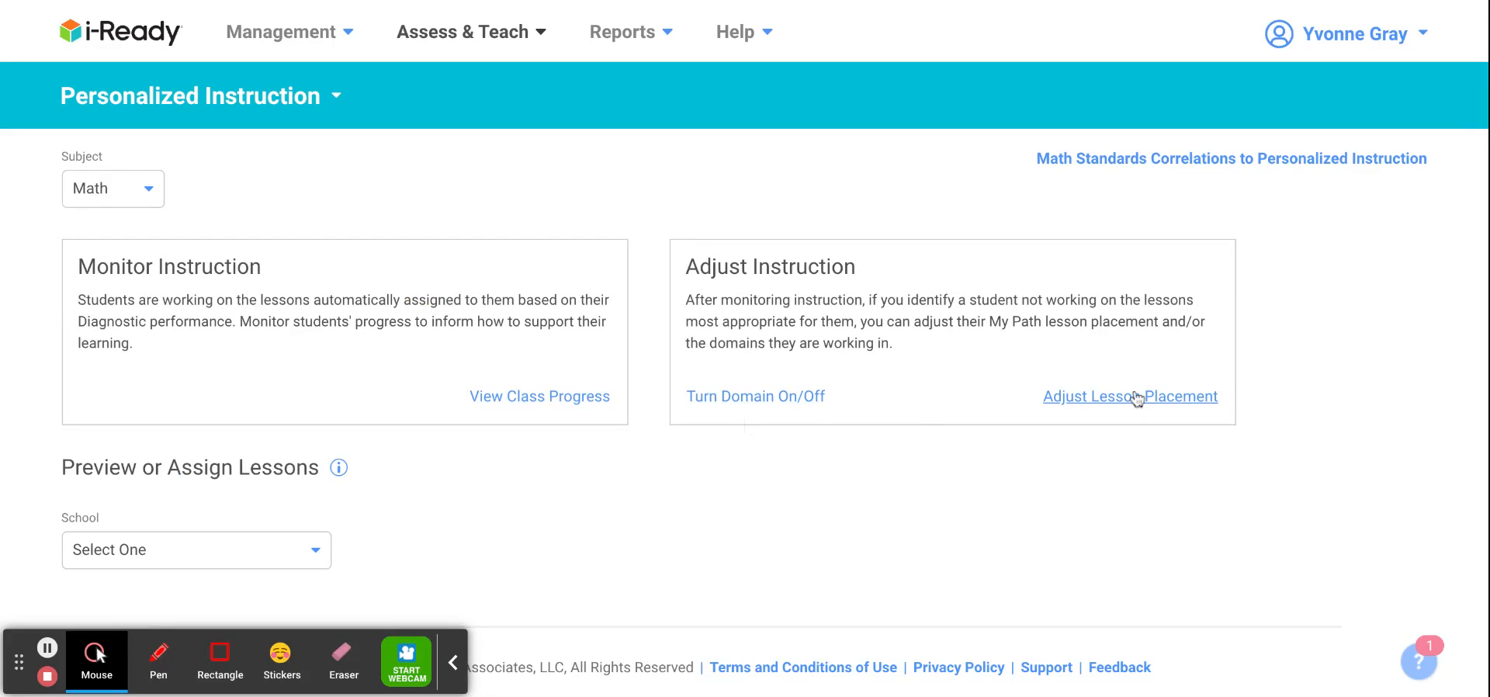
pyautogui.click(1129, 397)
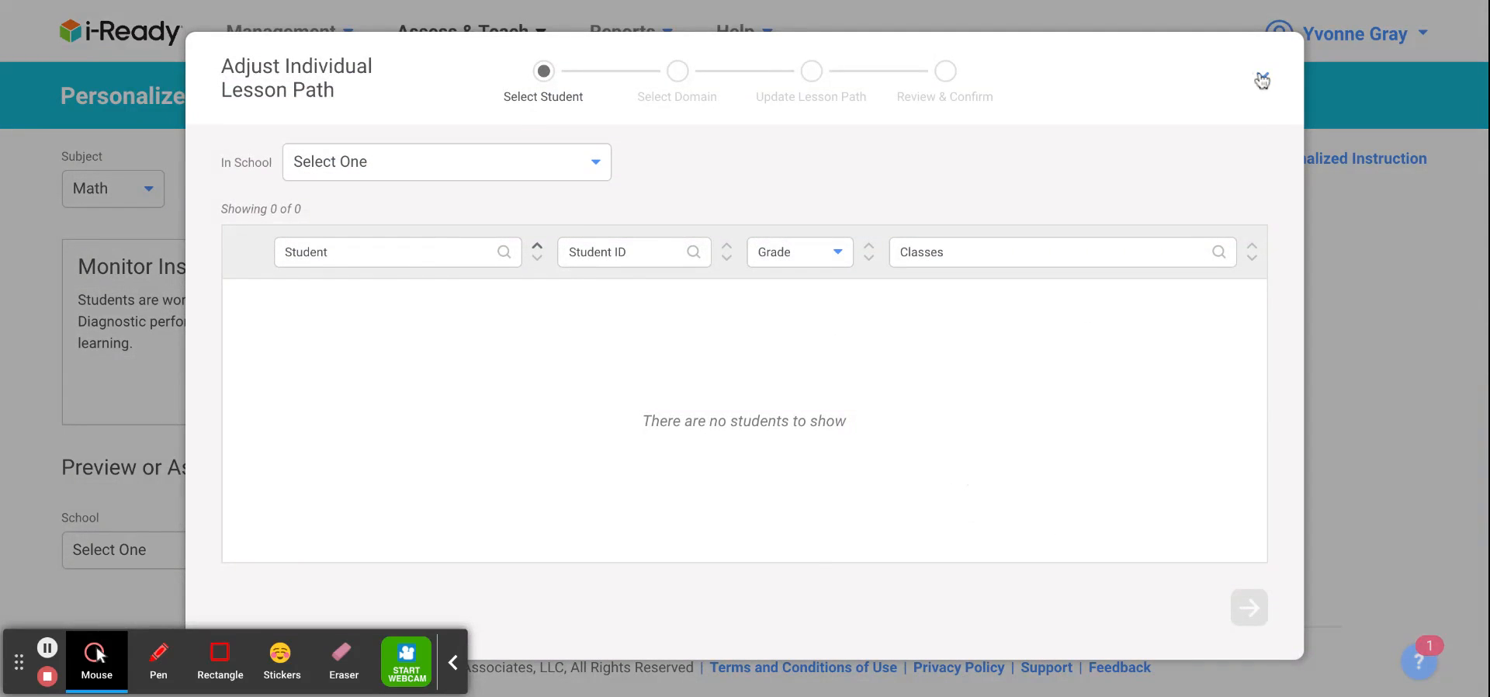
pyautogui.click(1261, 80)
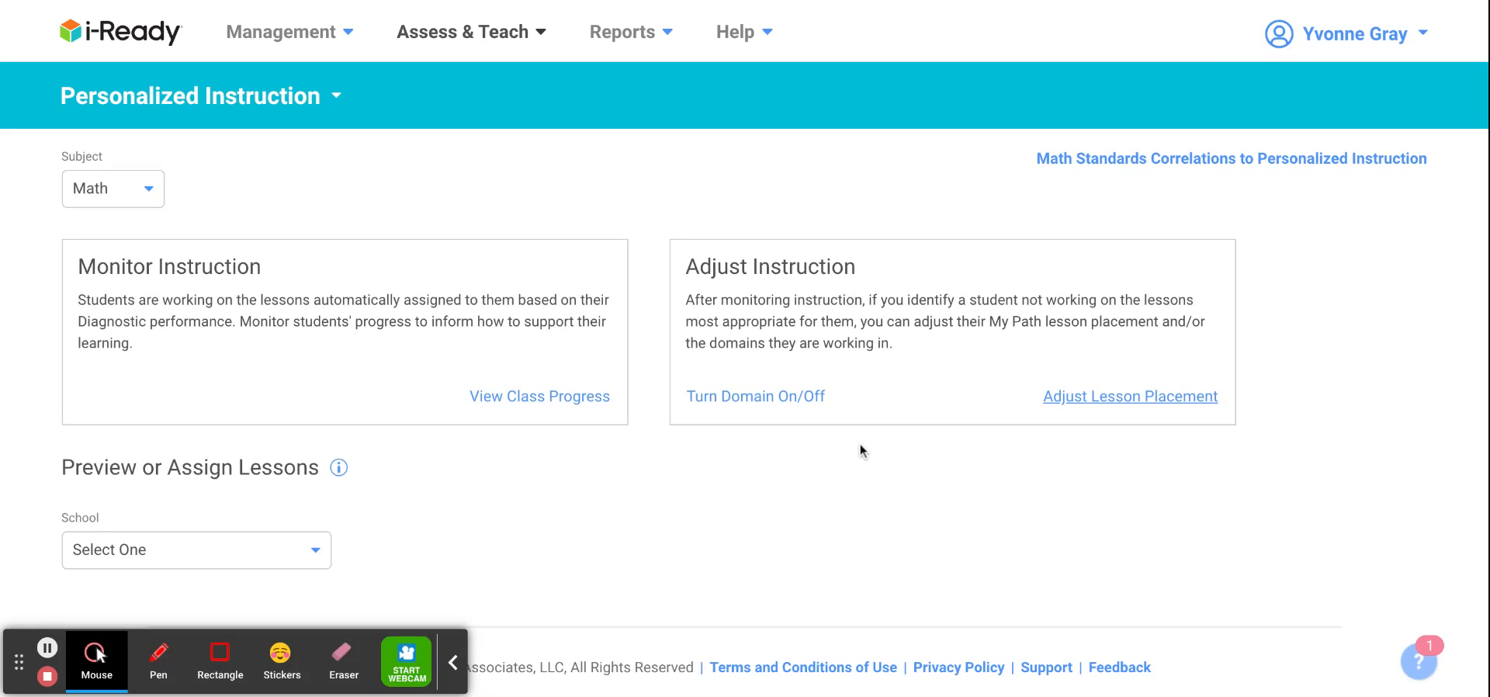